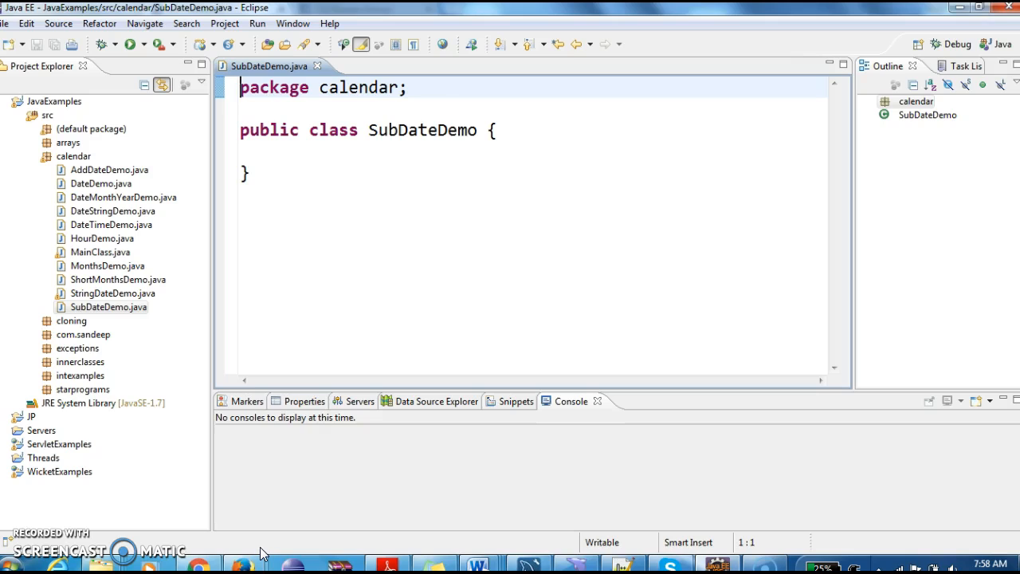
# - Add an empty public static void main(String[] args) method to SubDateDemo and save
pyautogui.press('enter')
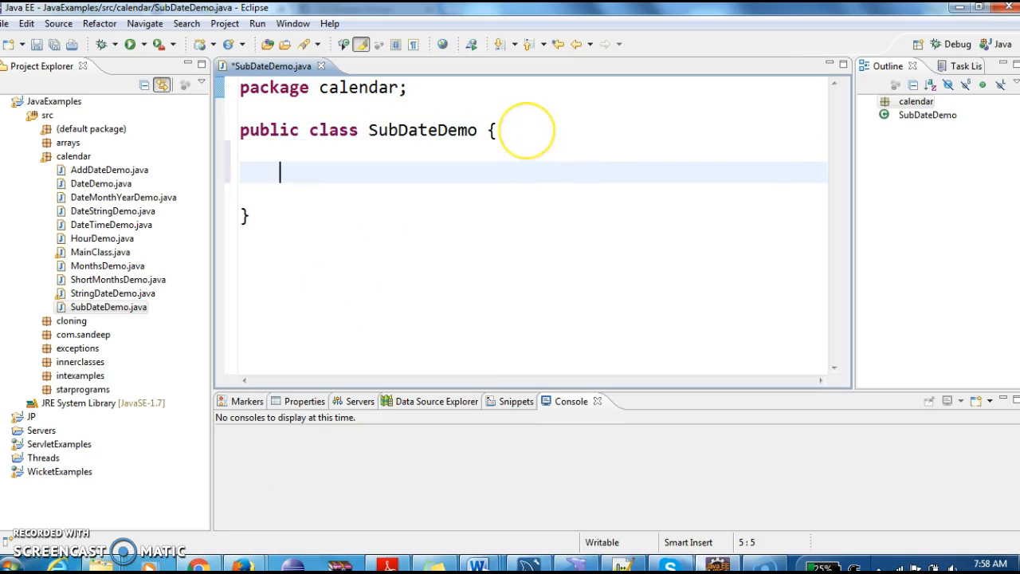
pyautogui.write('public static void main(String[] args) {')
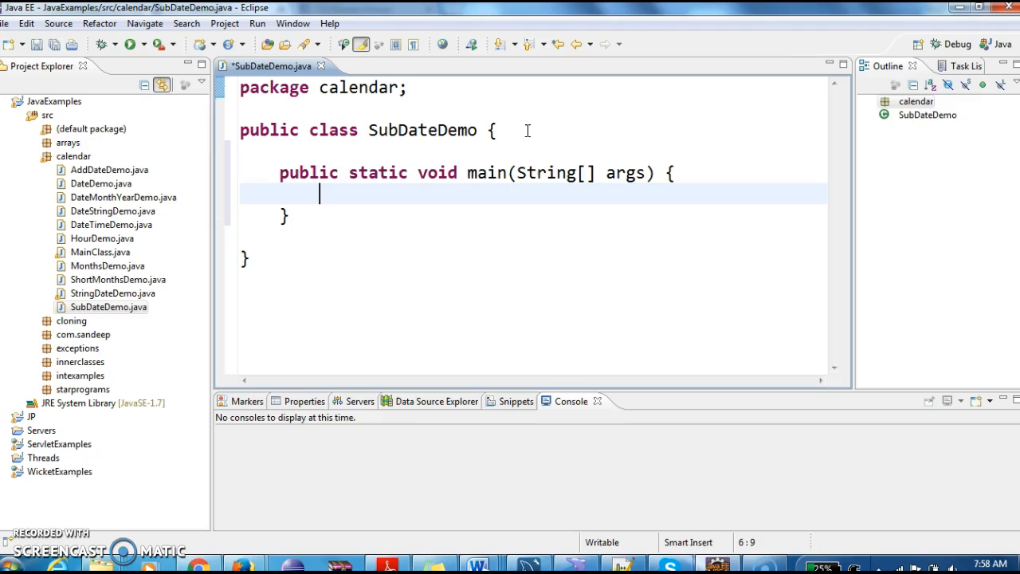
pyautogui.press('ctrl+s')
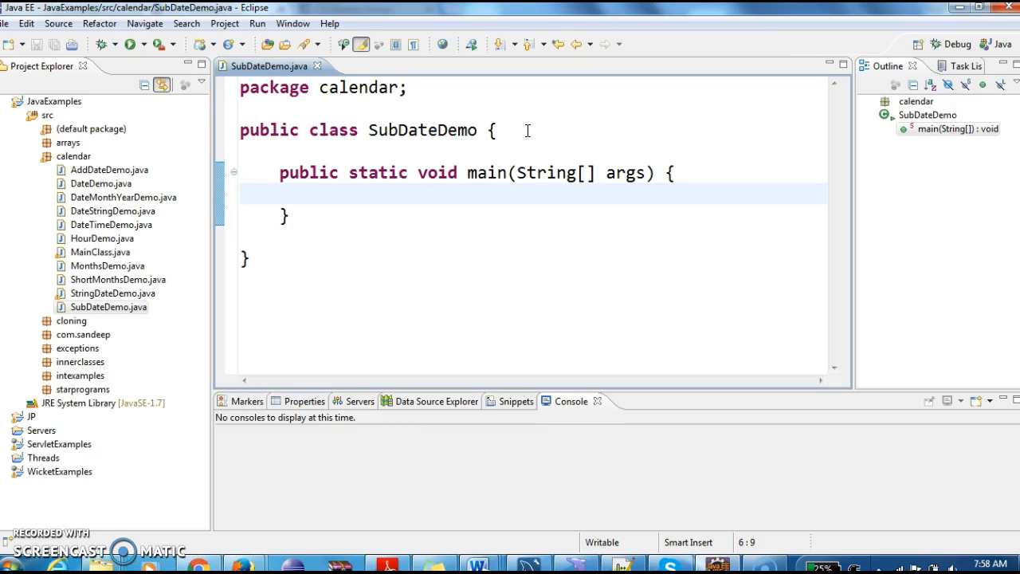
# - Begin a SimpleDateFormat line inside the main method body
pyautogui.click(321, 194)
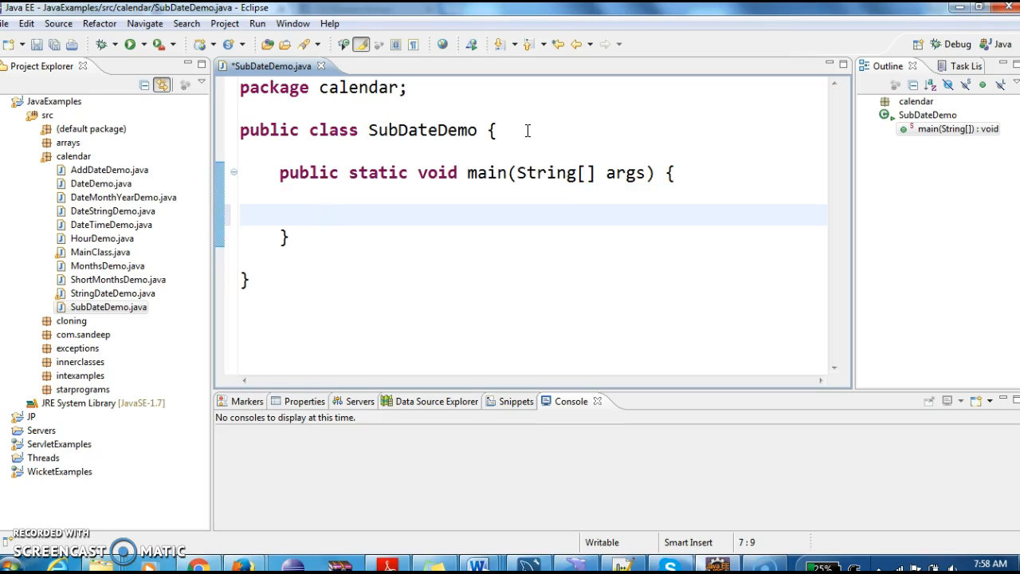
pyautogui.write('Simpledatef')
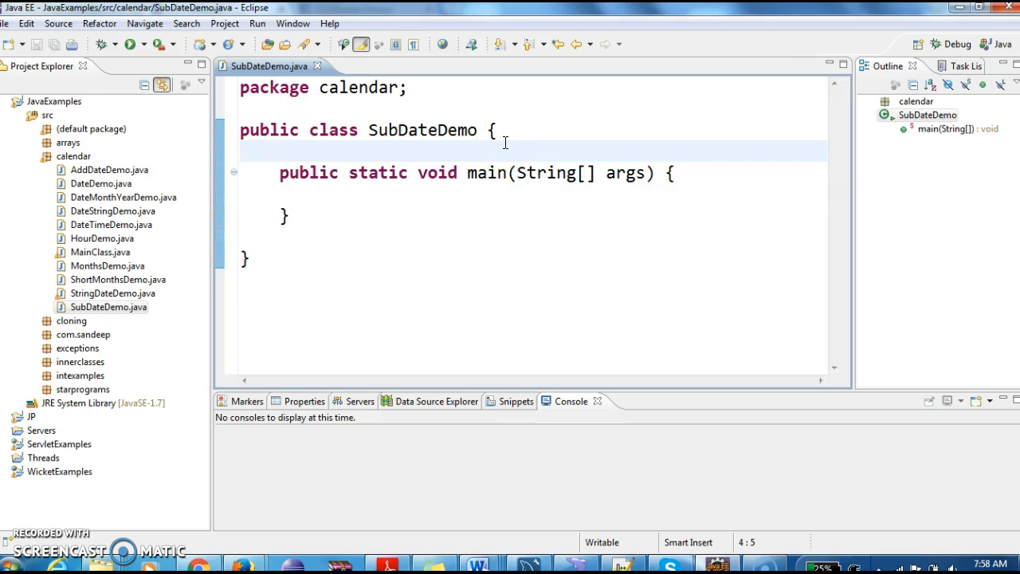
# - Write a // comment about creating a SimpleDateFormat object with the required pattern
pyautogui.write('// Creat')
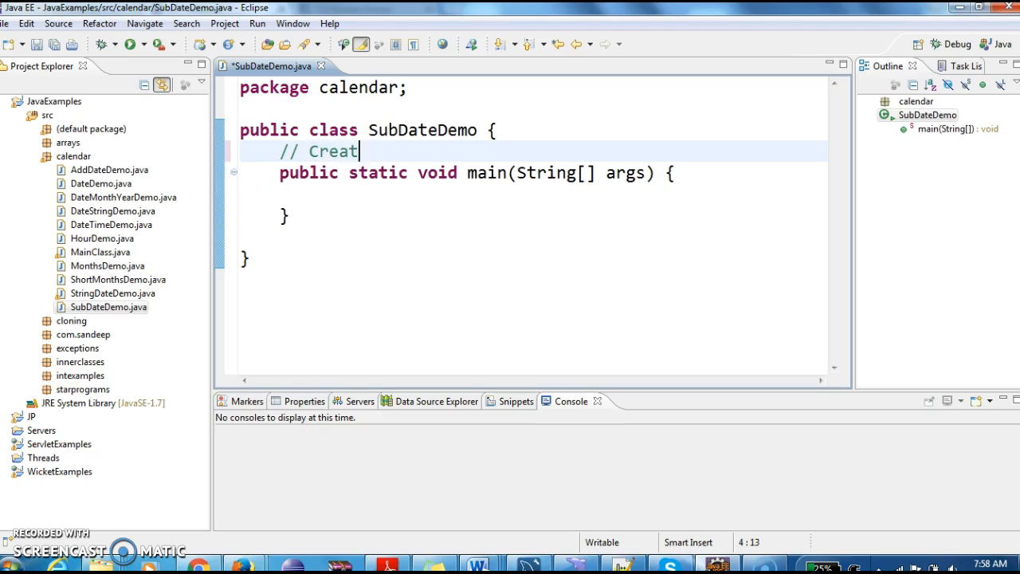
pyautogui.write('e a simpled')
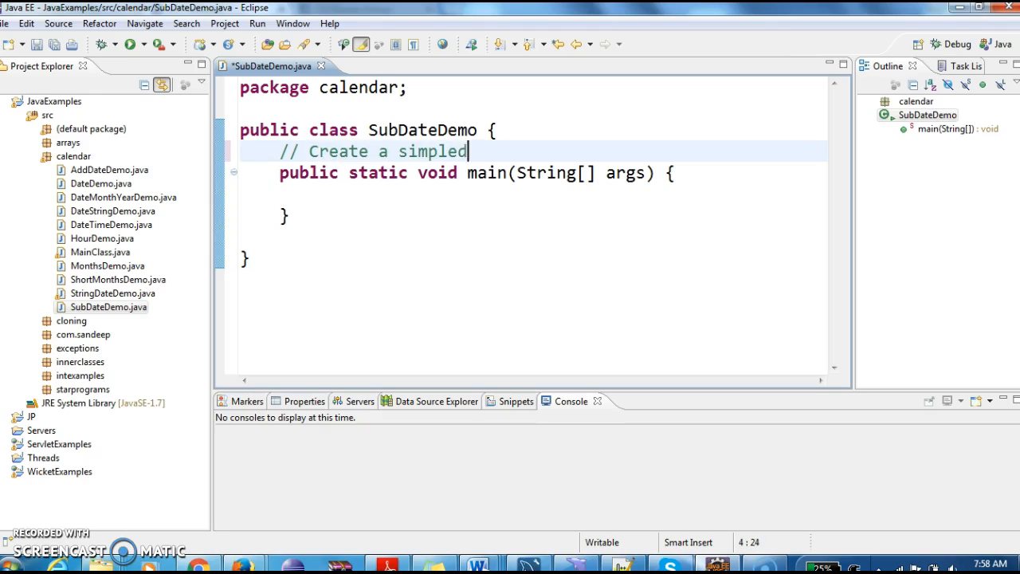
pyautogui.write('dateformat object with required date p')
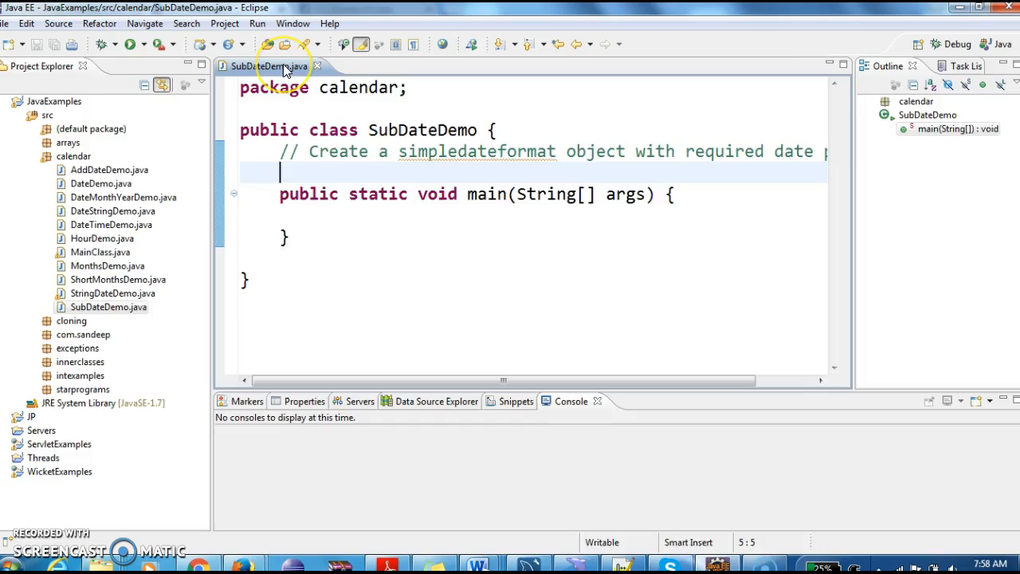
# - Maximize the editor and add a comment about creating a day, month, year Calendar object
pyautogui.doubleClick(267, 65)
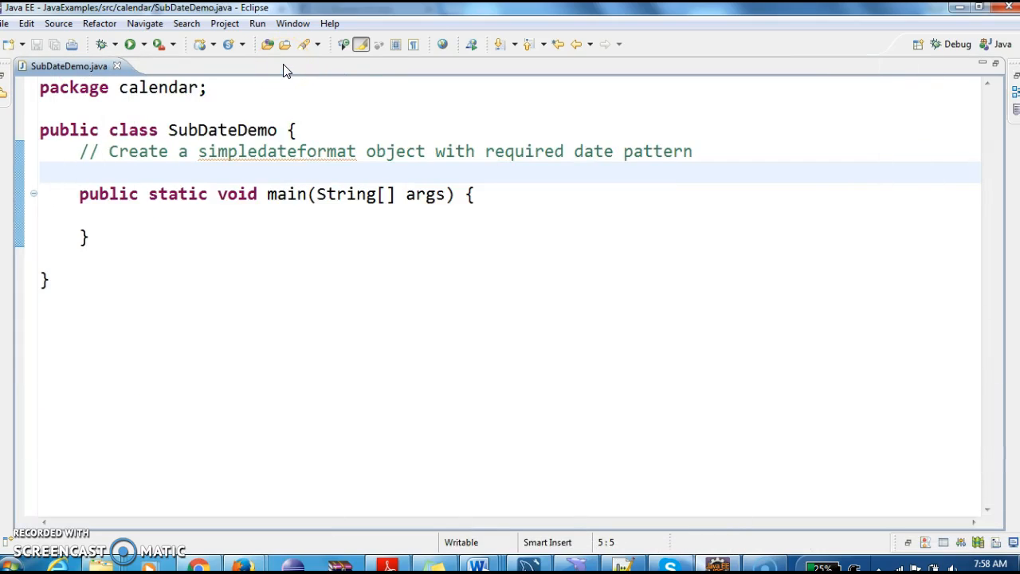
pyautogui.write('//')
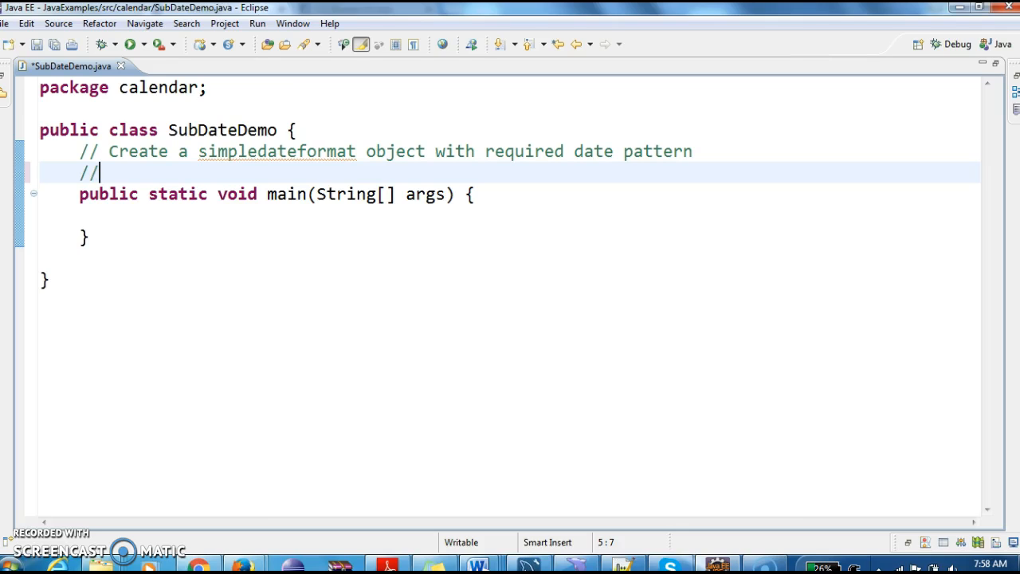
pyautogui.write('Create a cal')
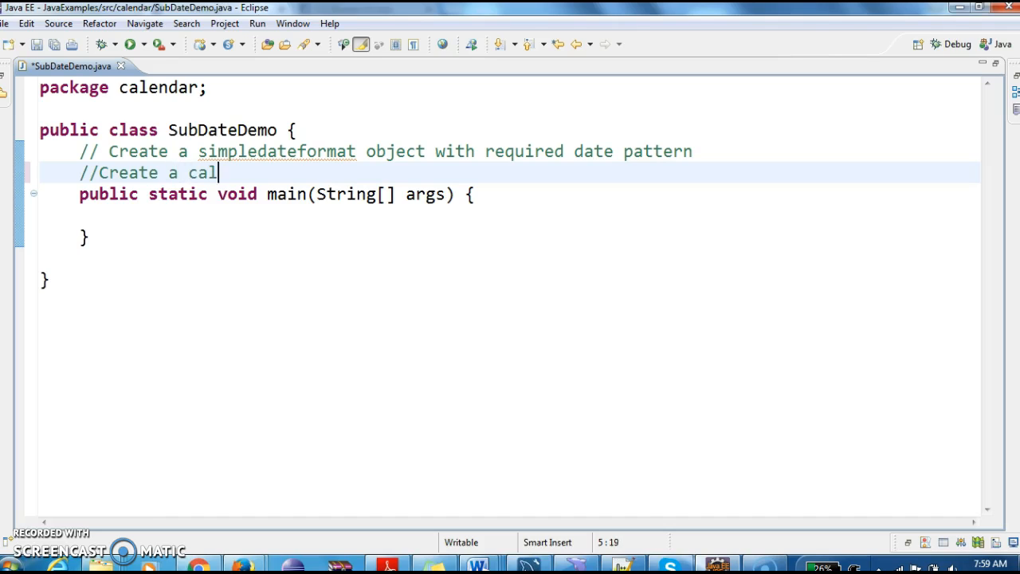
pyautogui.write('endar object with day')
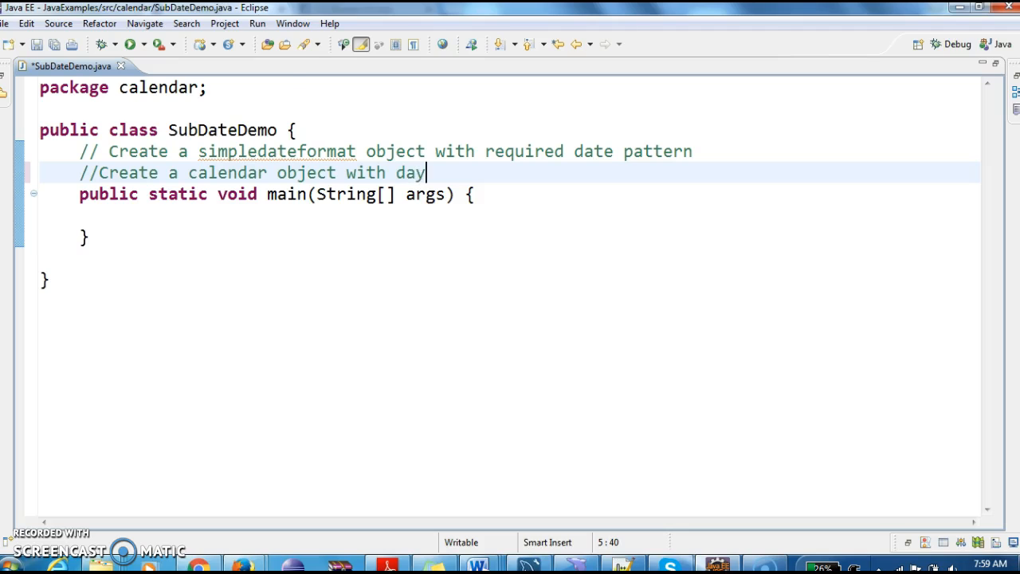
pyautogui.moveTo(451, 155)
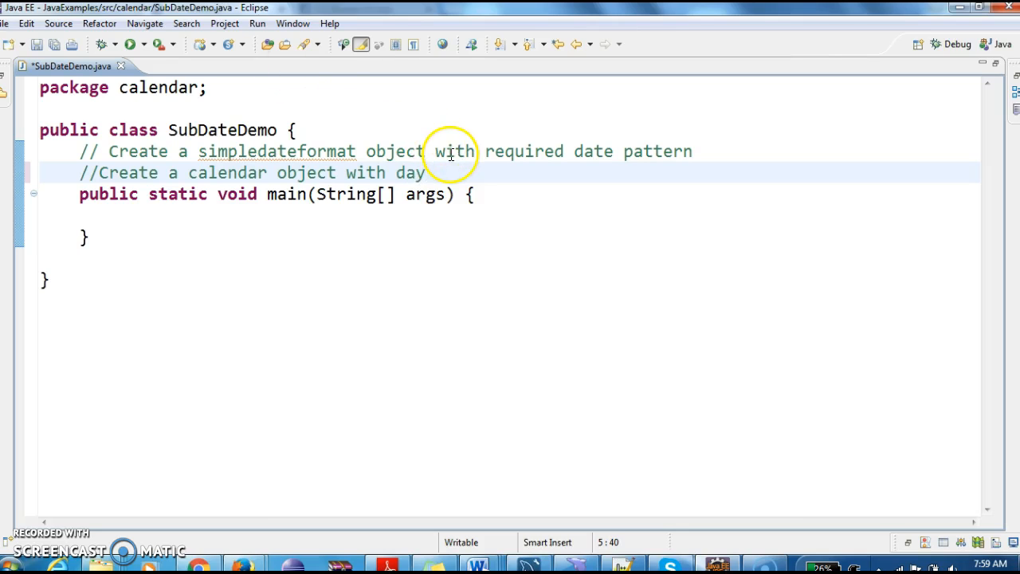
pyautogui.write(',month and year')
pyautogui.write('//')
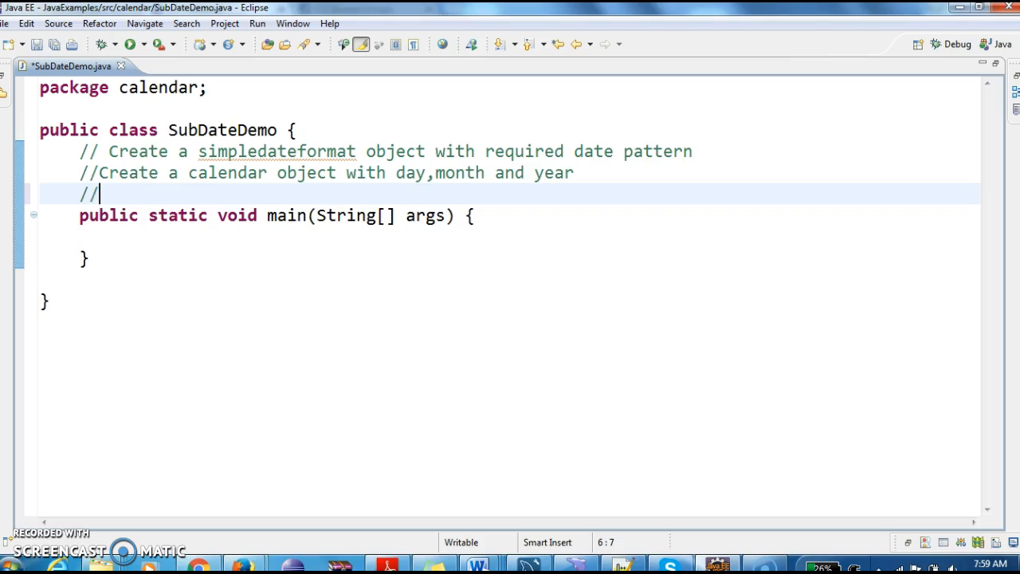
# - Add a comment about calling the add method with a number of days
pyautogui.write('call add me')
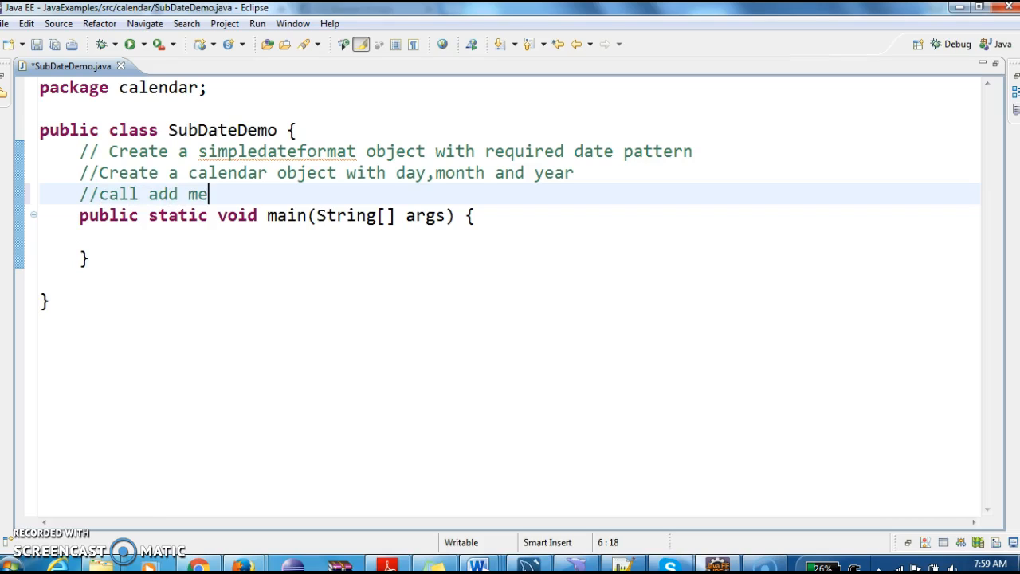
pyautogui.write('thod to add')
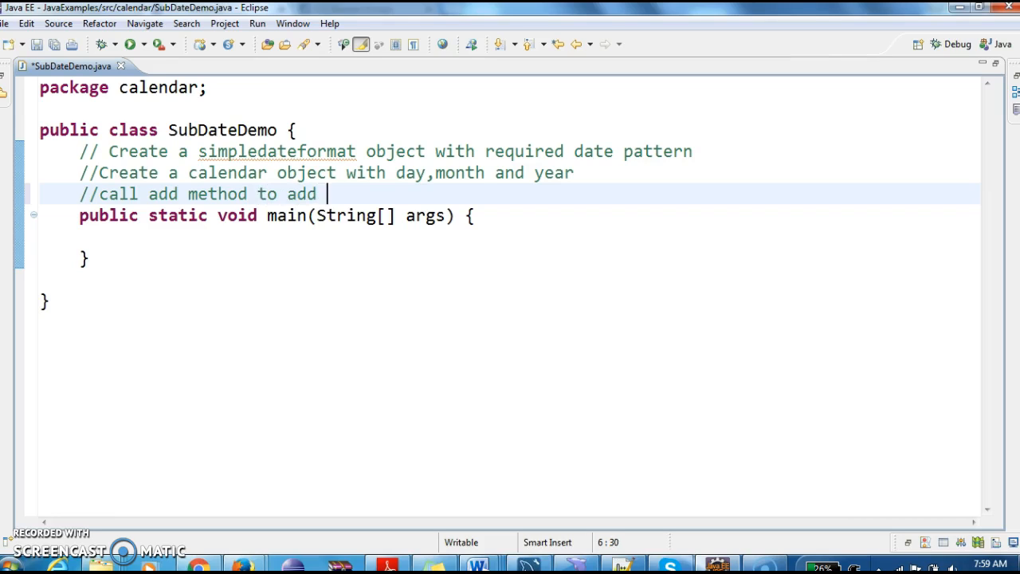
pyautogui.write('number of days')
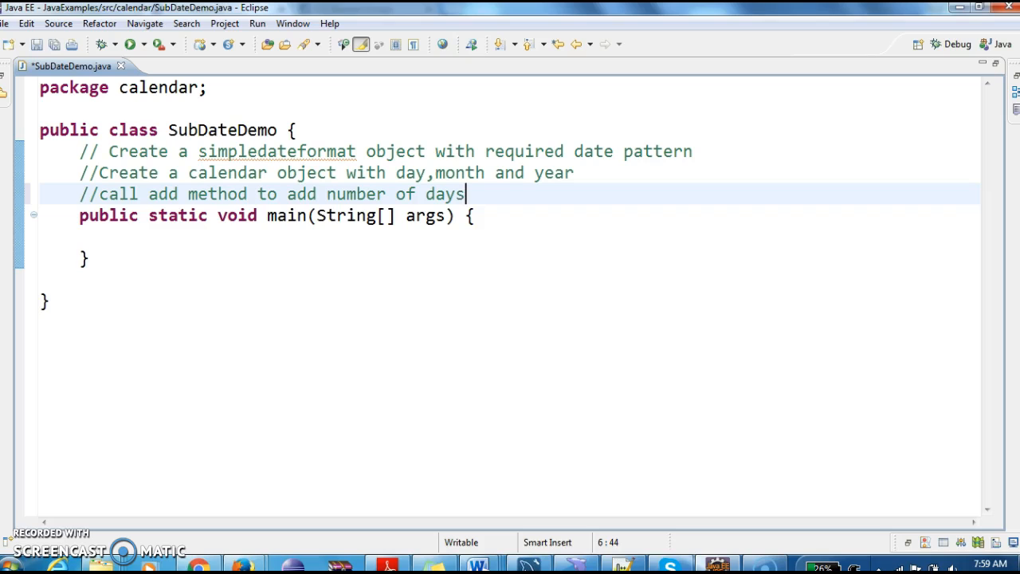
pyautogui.click(472, 215)
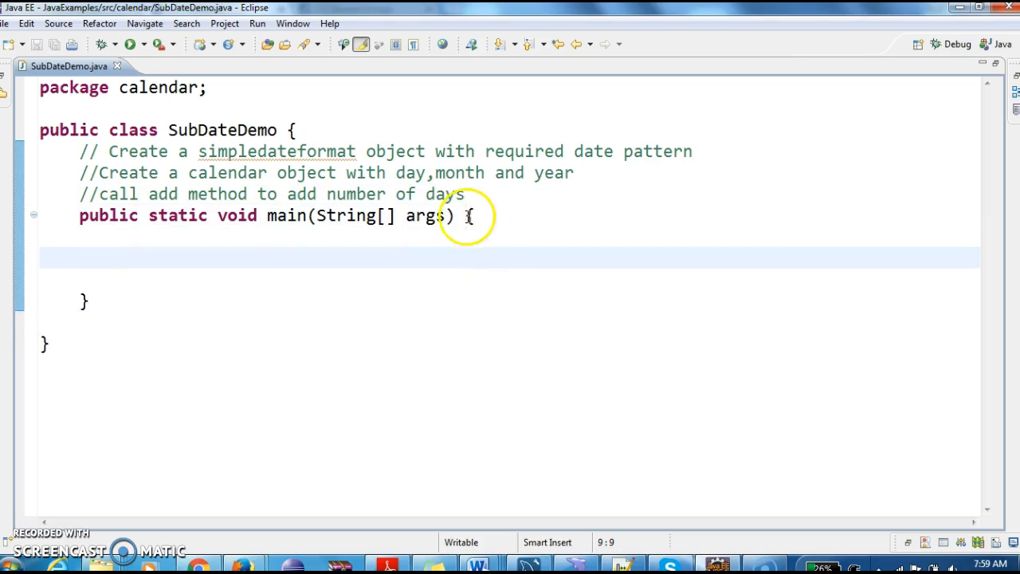
# - Declare SimpleDateFormat sdf=new SimpleDateFormat(); in main
pyautogui.write('Simp')
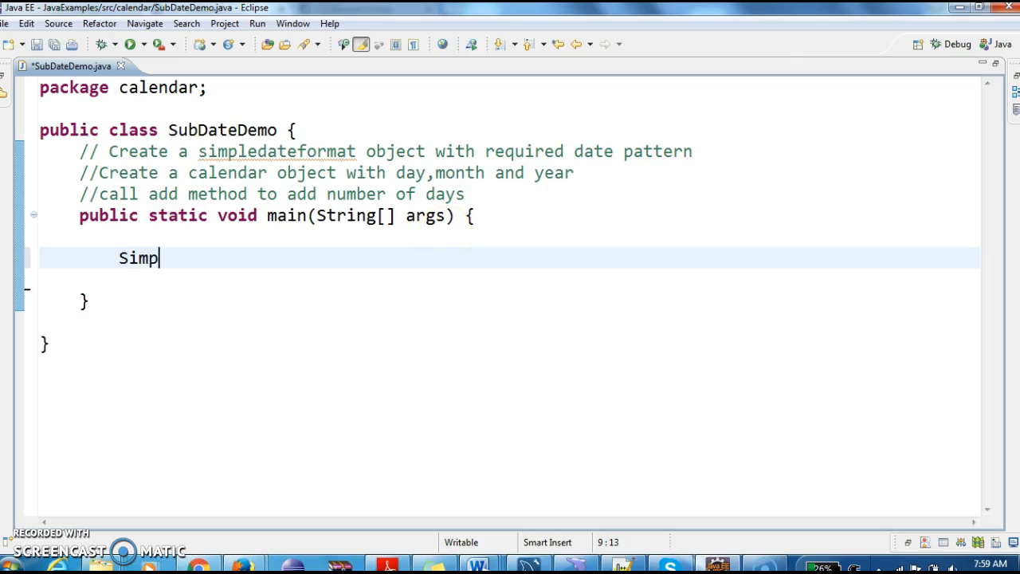
pyautogui.write('SimpleDateFormat')
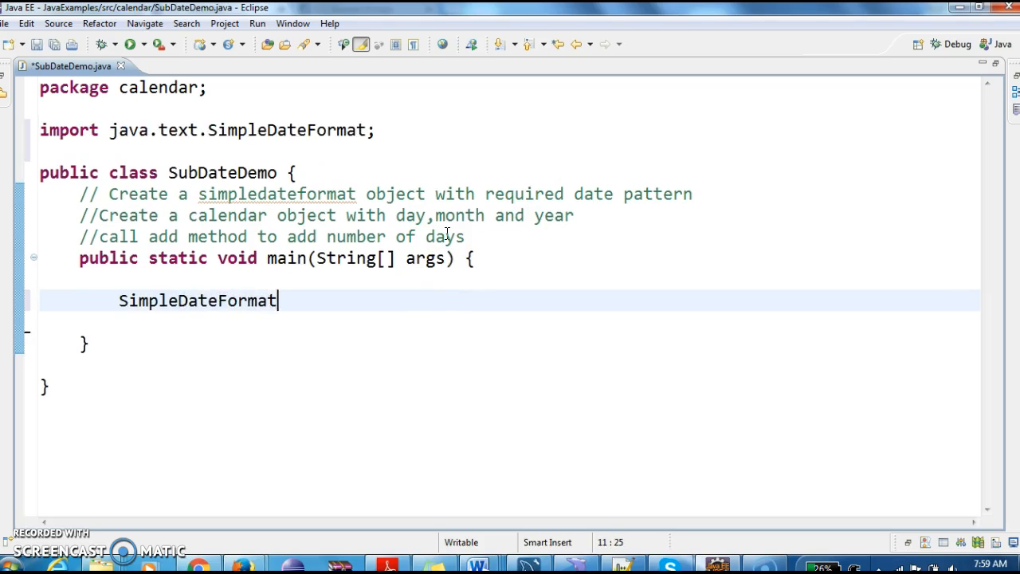
pyautogui.write('sdf=n')
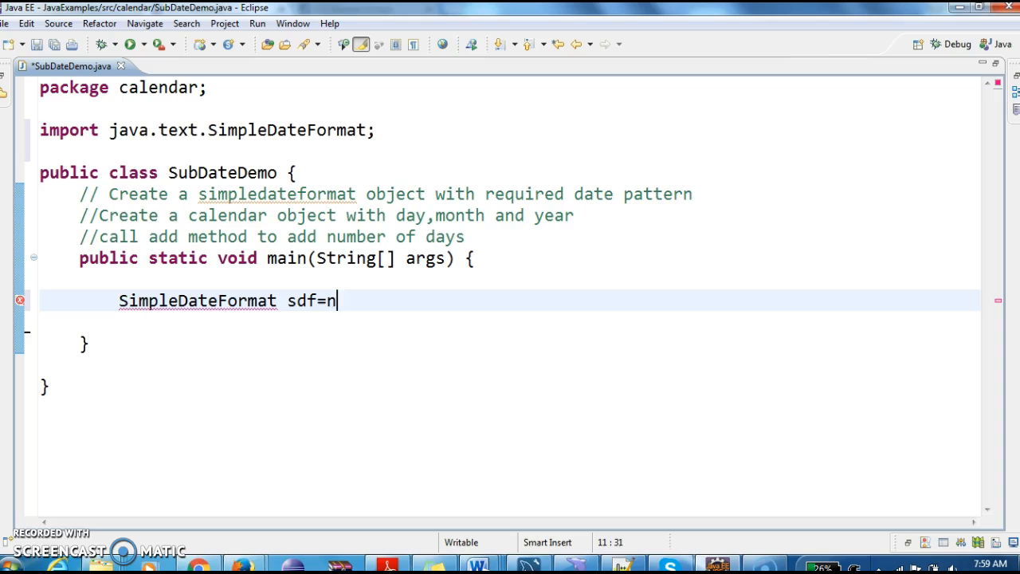
pyautogui.write('ew simpleda')
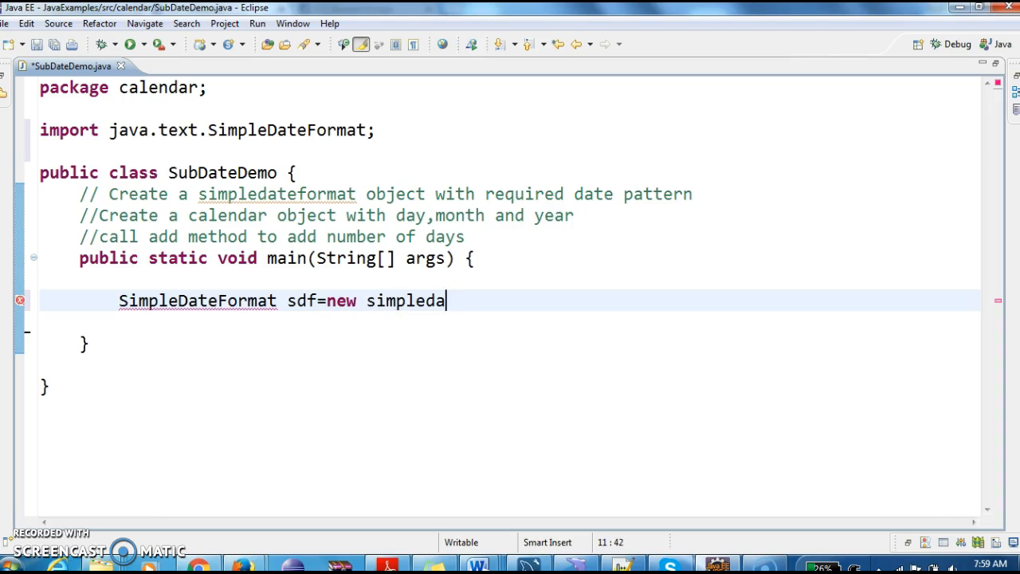
pyautogui.write('SimpleDateFormat()')
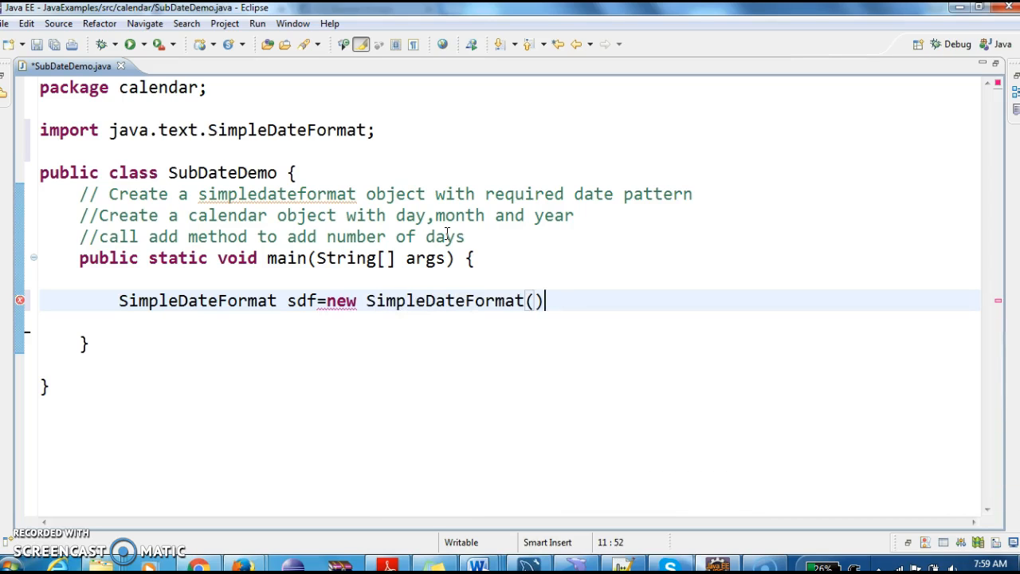
pyautogui.write(';')
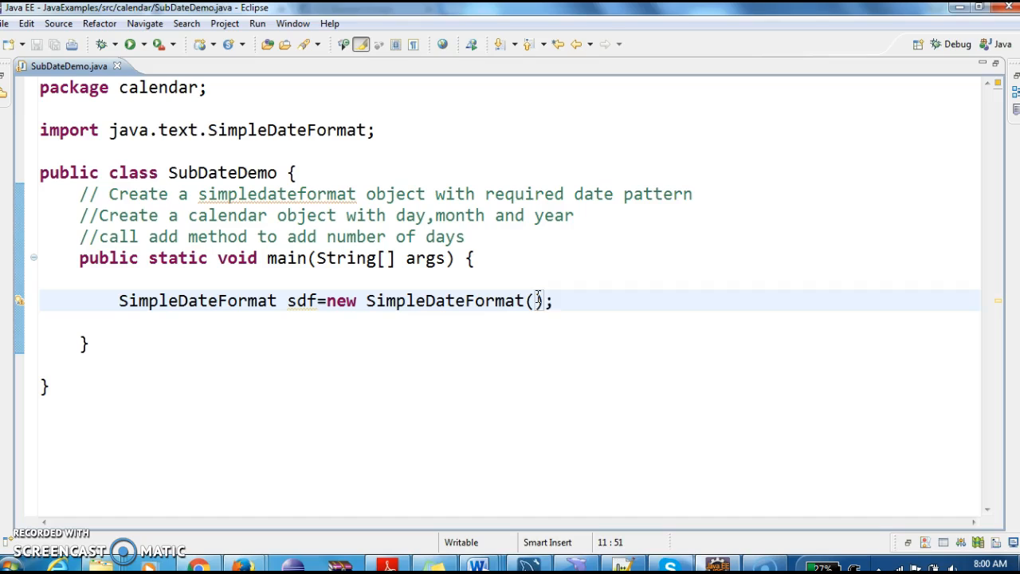
# - Give the SimpleDateFormat constructor the pattern string "yyyy MMM dd"
pyautogui.write('""')
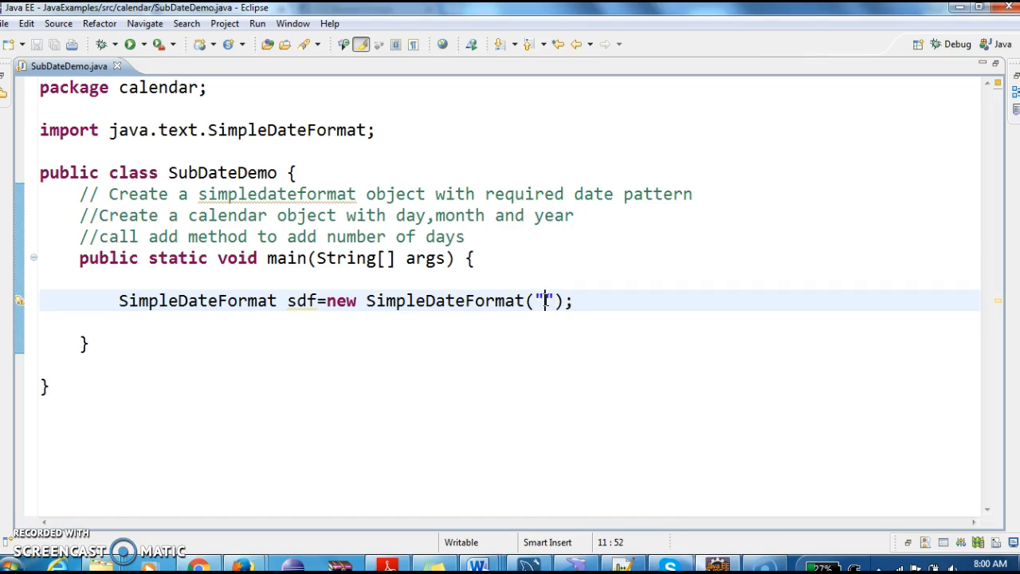
pyautogui.write('yyy')
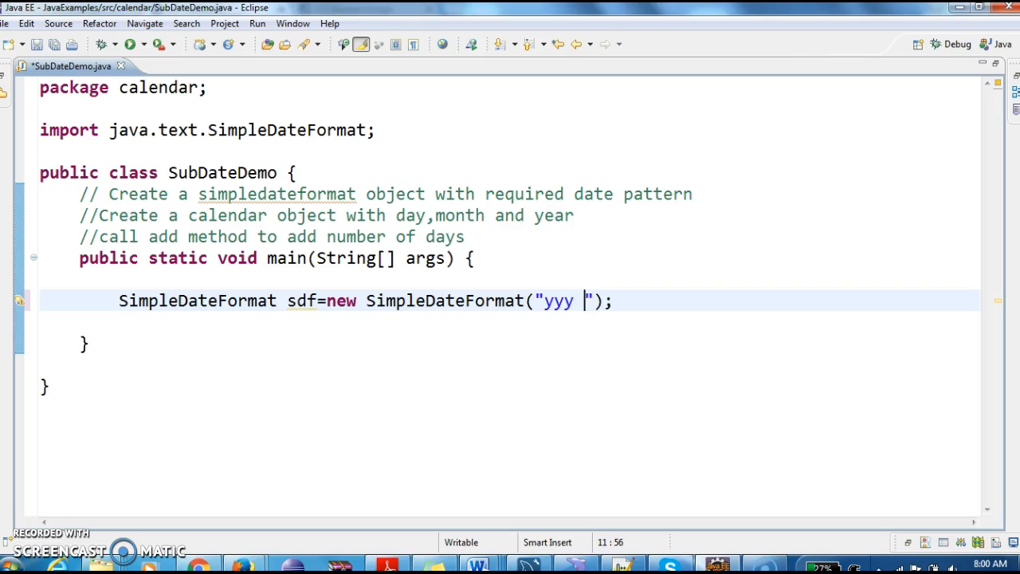
pyautogui.write('MMM dx')
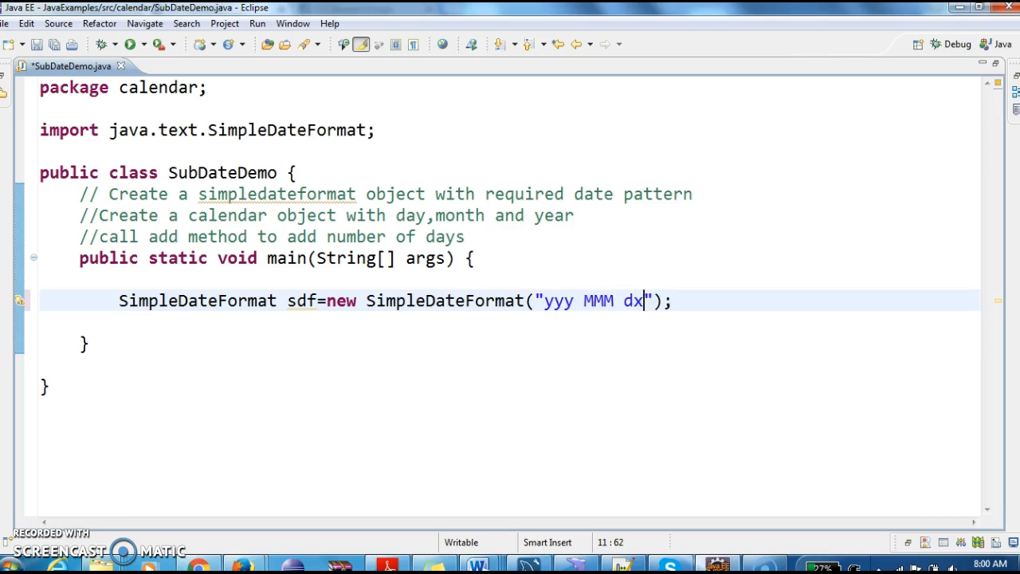
pyautogui.write('d')
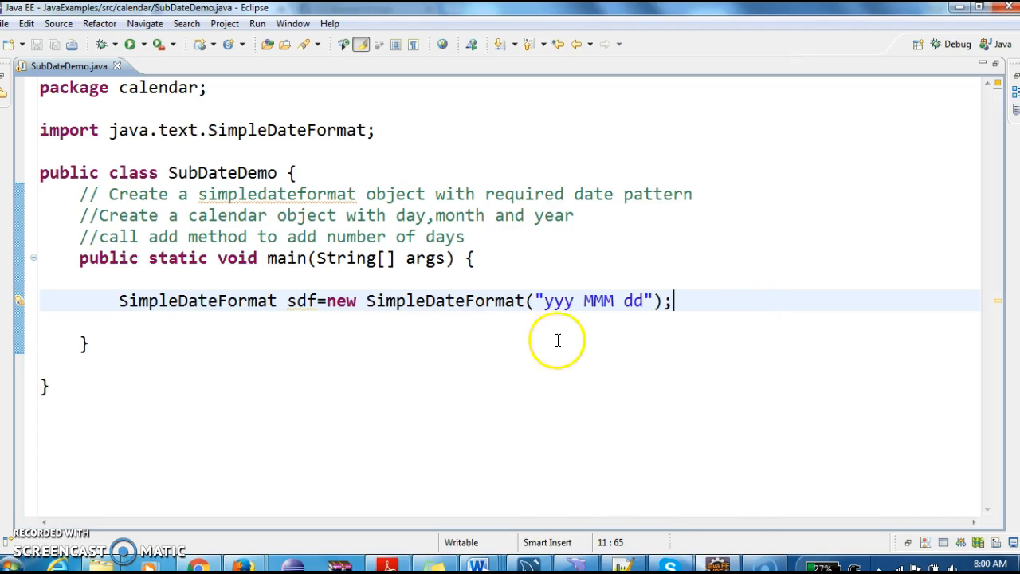
pyautogui.write('y')
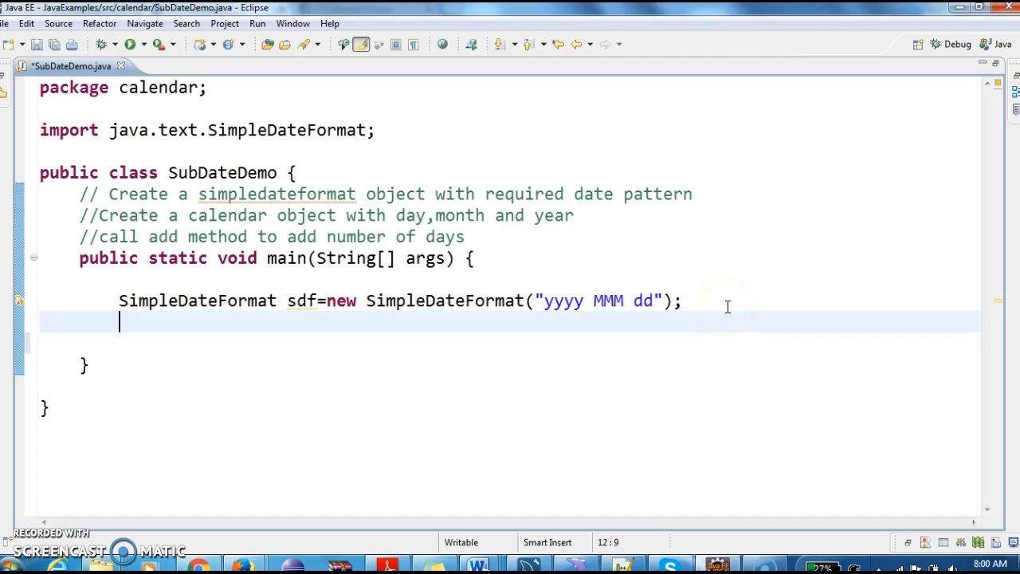
# - Declare Calendar cal=new GregorianCalendar with Calendar and GregorianCalendar imported
pyautogui.write('Caledna')
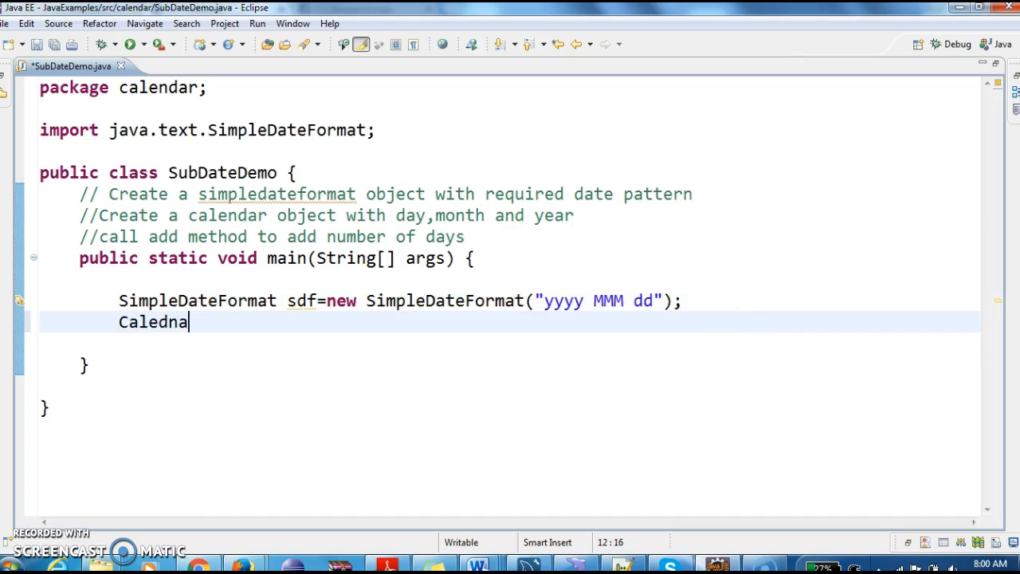
pyautogui.write('Calendar cal')
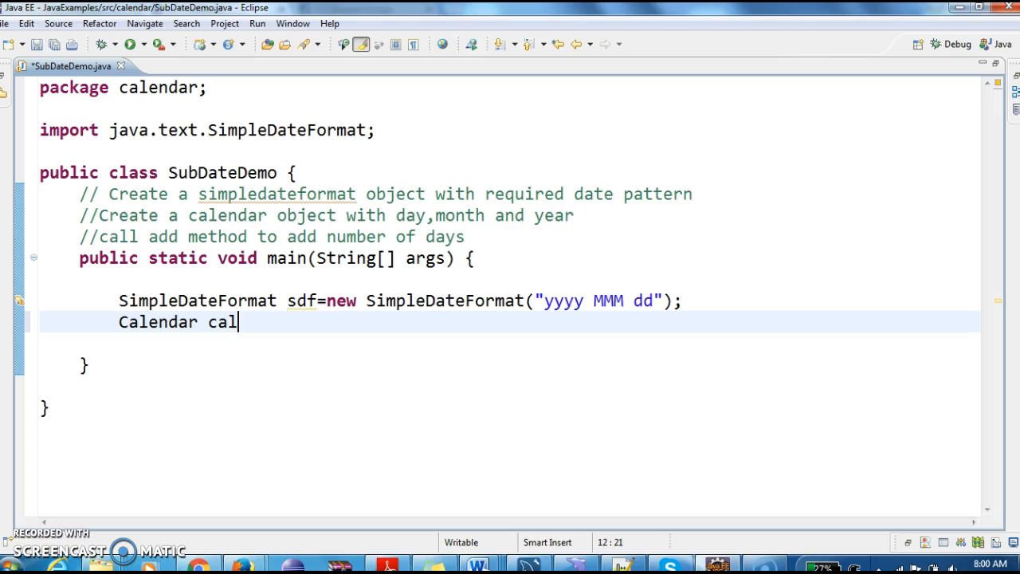
pyautogui.write('=new g')
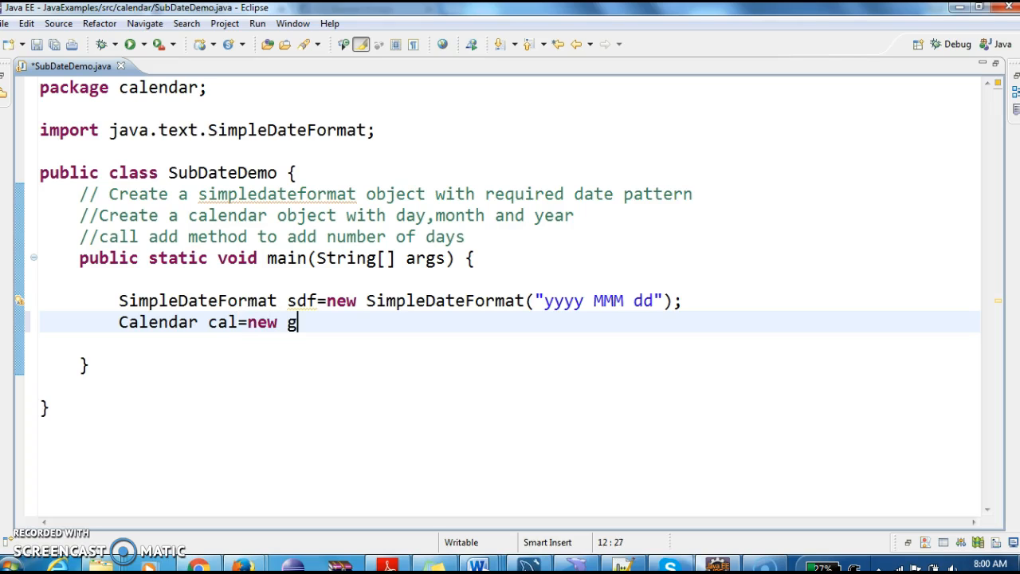
pyautogui.write('regorianCalendar();')
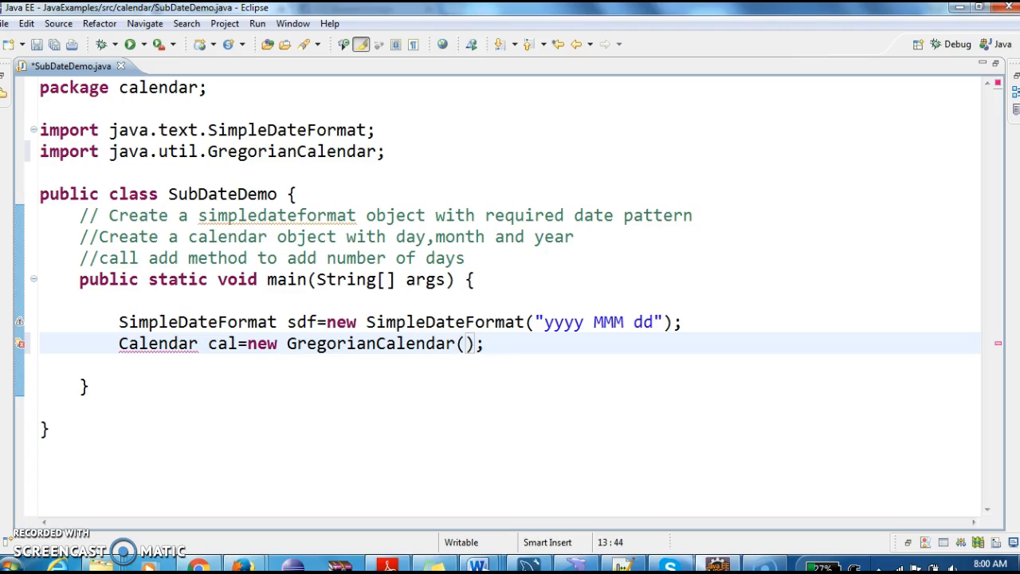
# - Pass 2015,2,10 to the GregorianCalendar constructor and move to a new statement
pyautogui.write('2015')
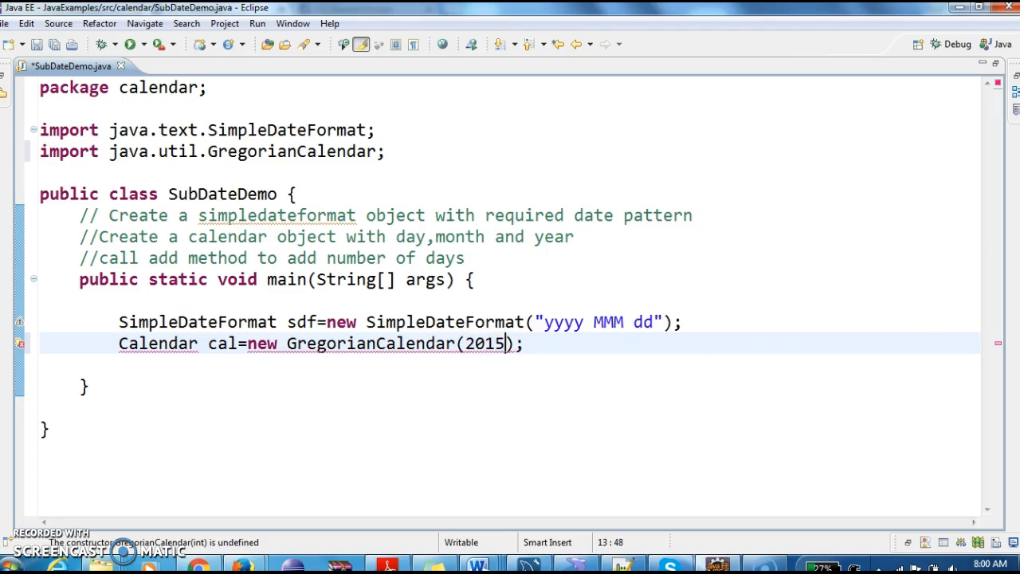
pyautogui.write(',')
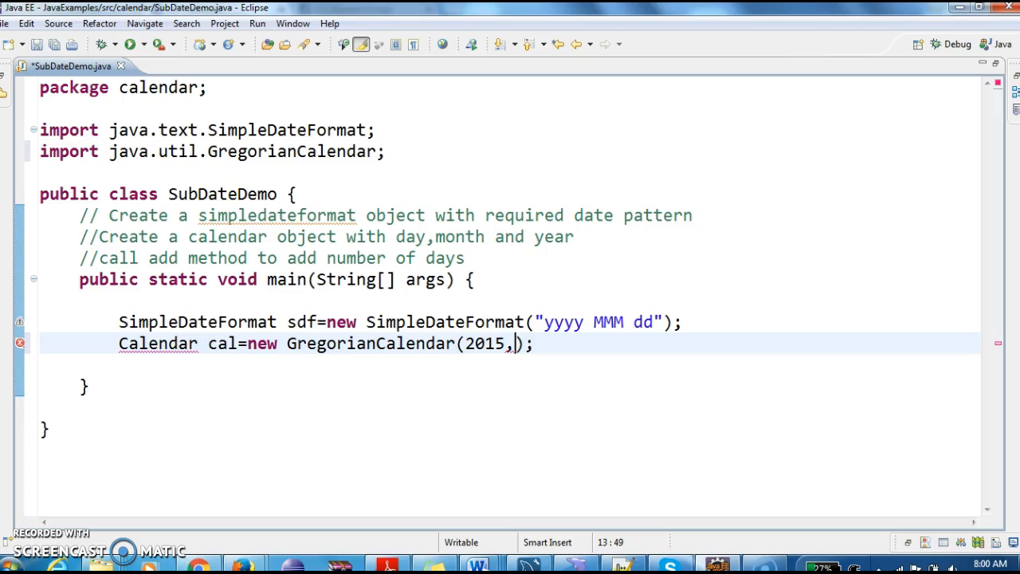
pyautogui.write('2,')
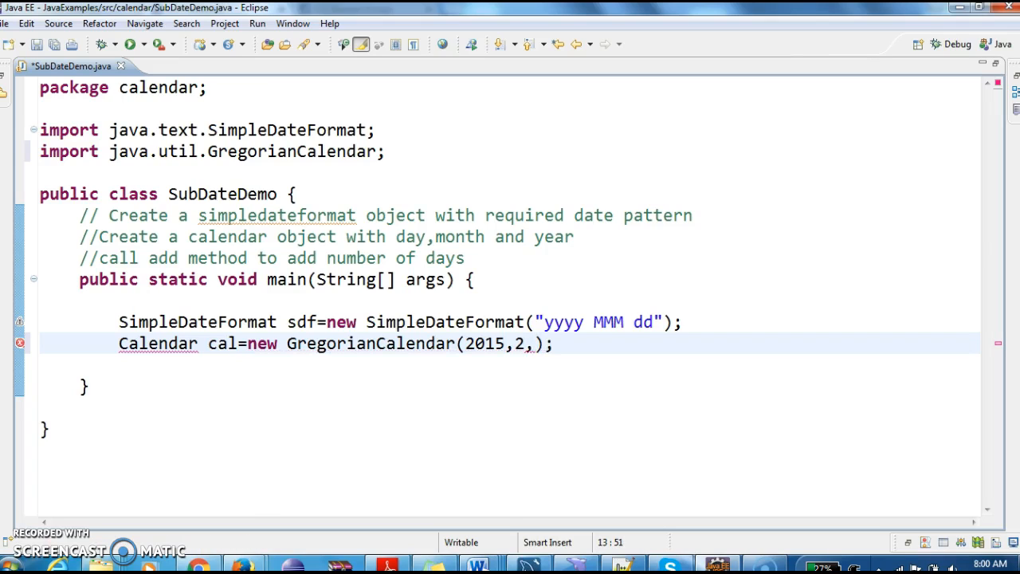
pyautogui.write('10')
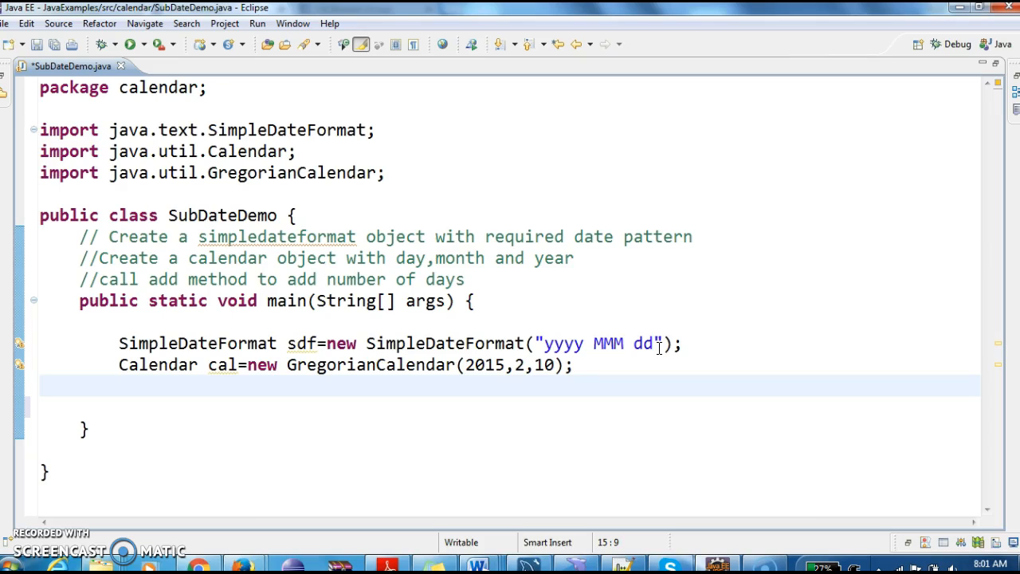
pyautogui.click(119, 386)
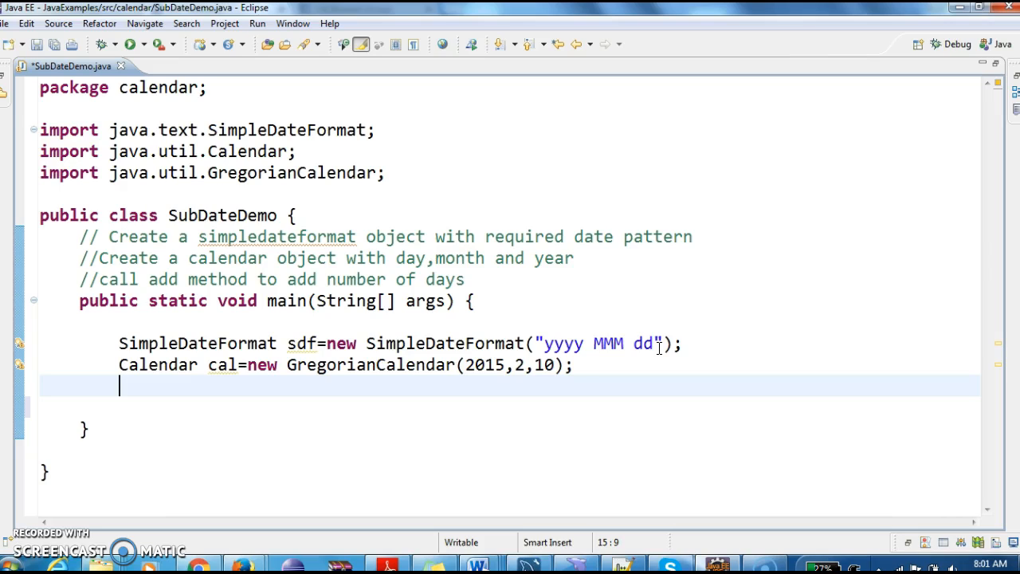
# - Add a System.out.println with label "Printing date before subtracting days="
pyautogui.write('sysout')
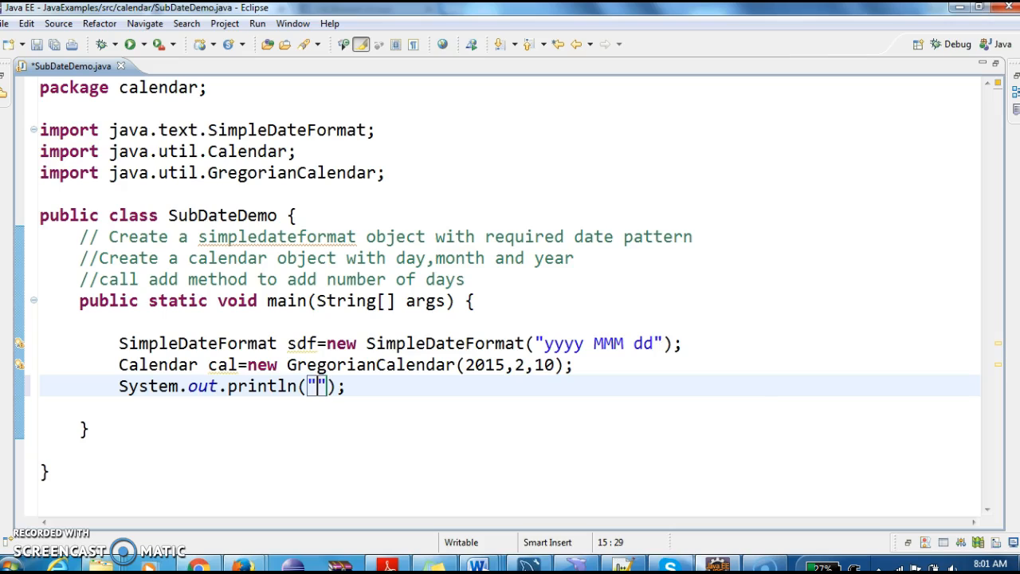
pyautogui.write('P')
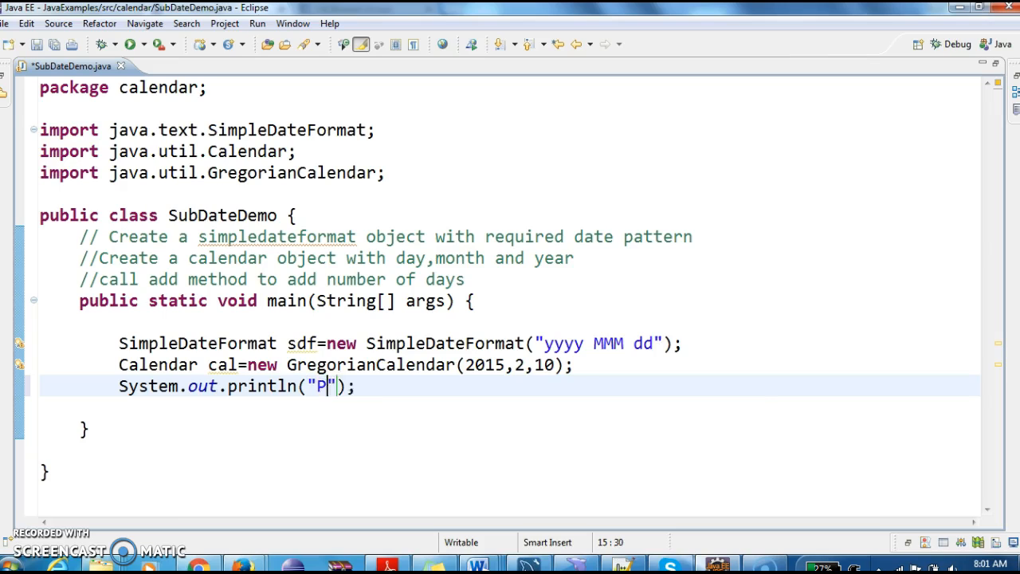
pyautogui.write('rinting date before subt')
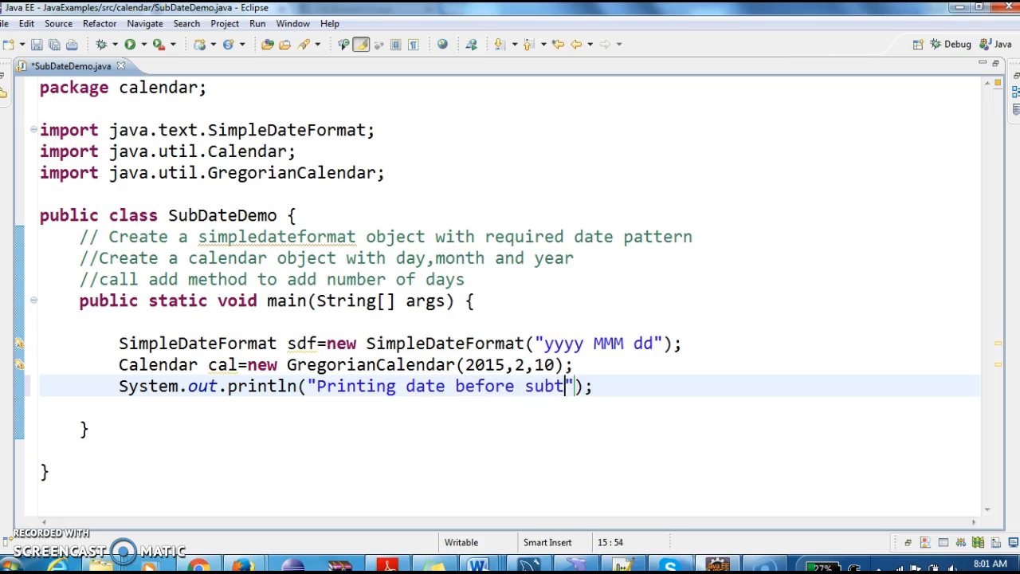
pyautogui.write('racting days')
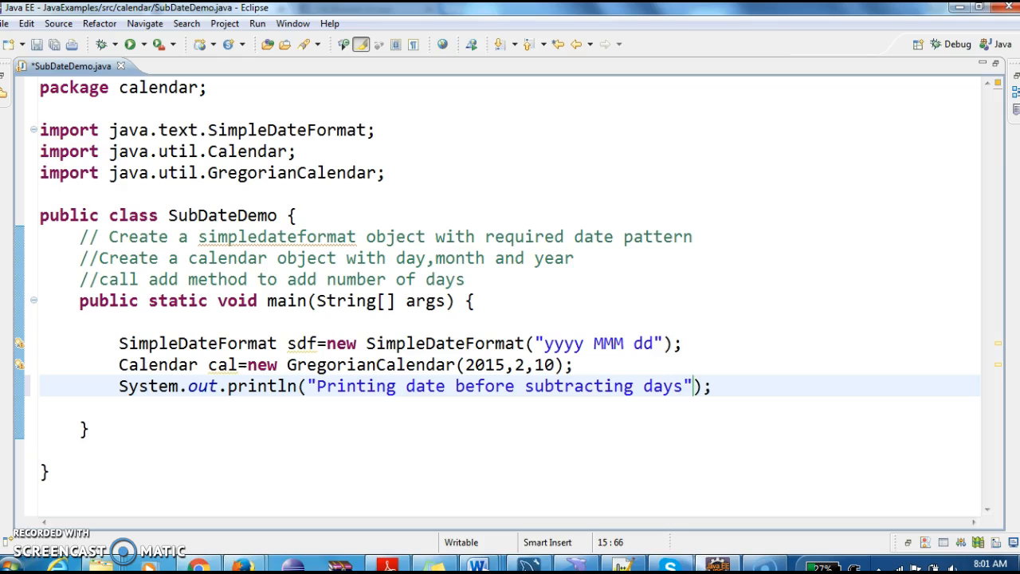
pyautogui.write('="')
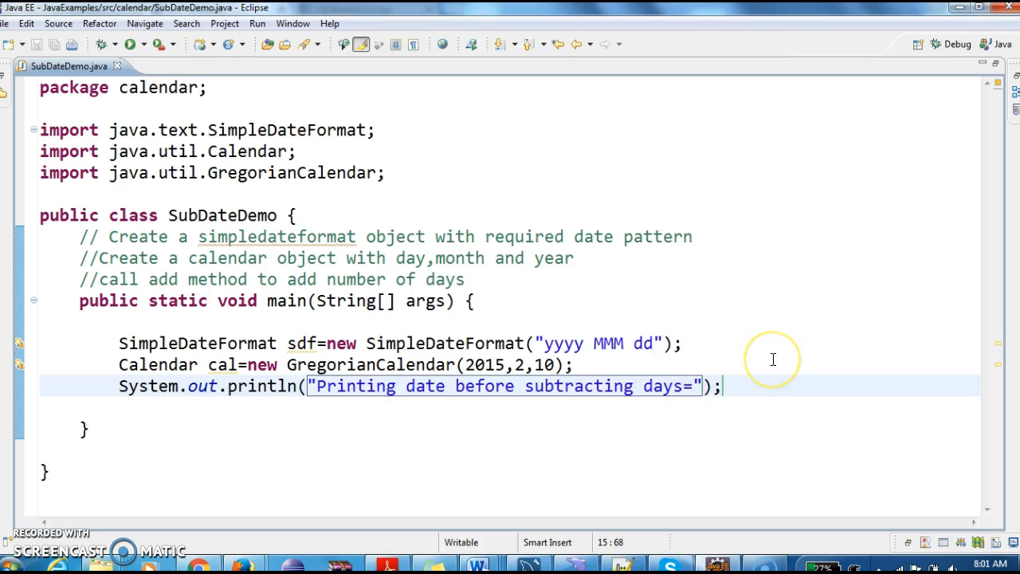
# - Append +sdf.format(cal.getTime()) to the println so it prints the formatted date
pyautogui.write('+sdf.format(cal')
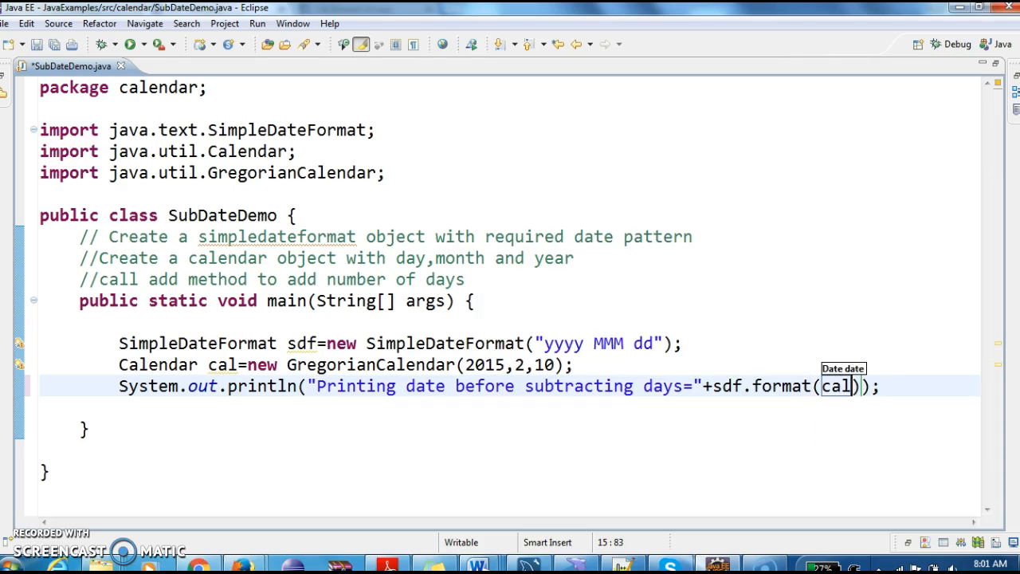
pyautogui.write('.')
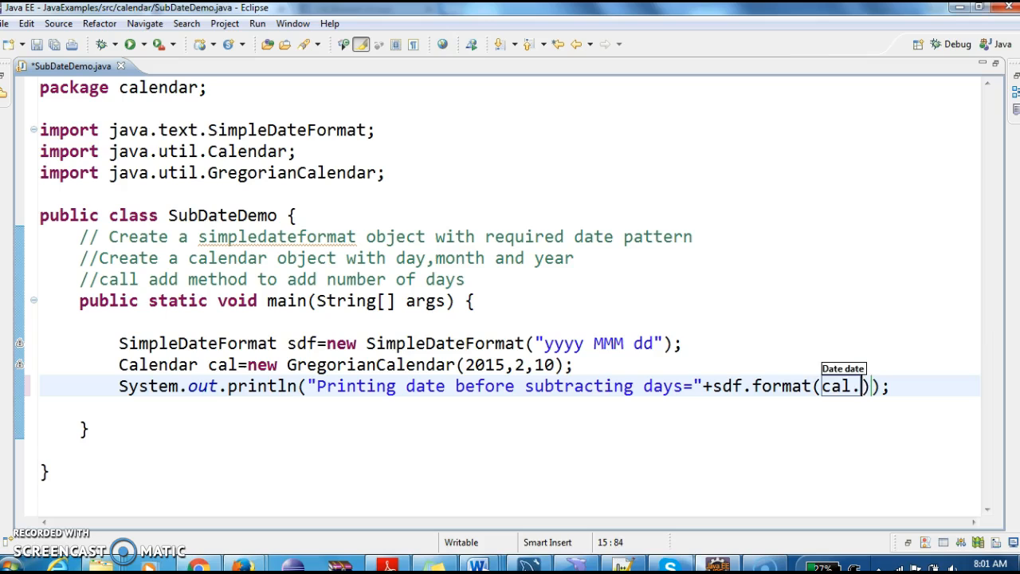
pyautogui.write('gettim')
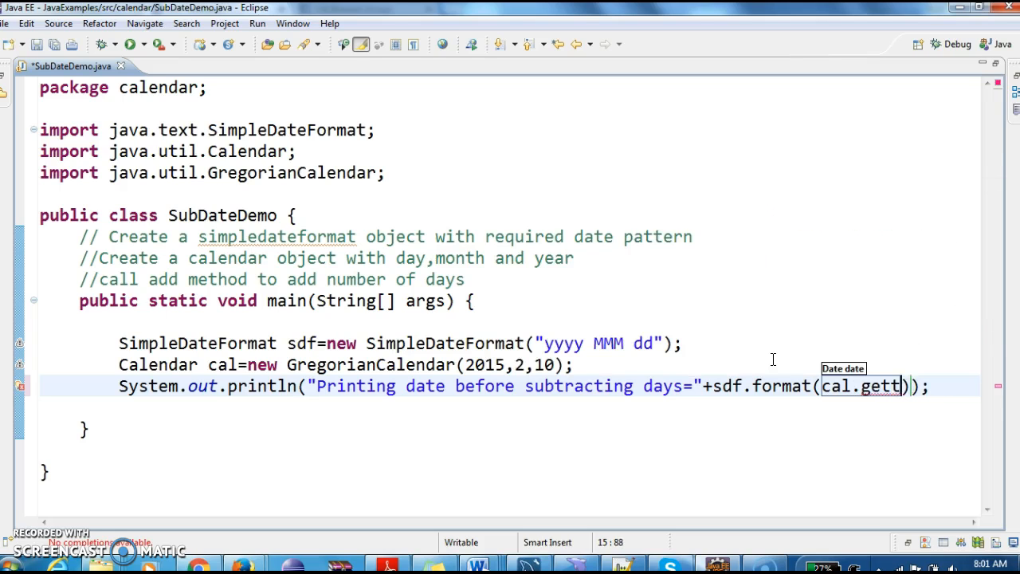
pyautogui.write('ime(')
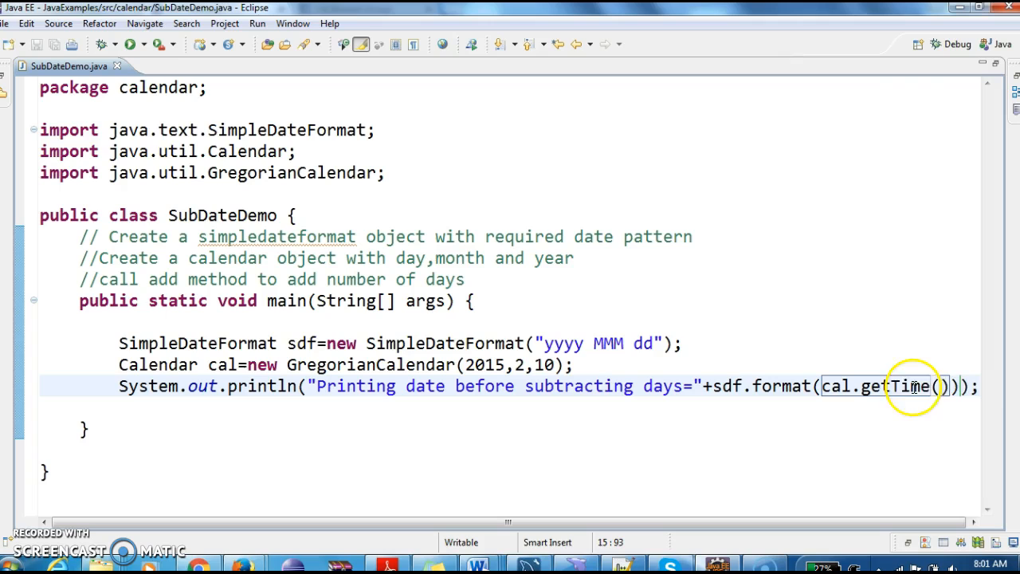
pyautogui.moveTo(942, 386); pyautogui.dragTo(824, 387)
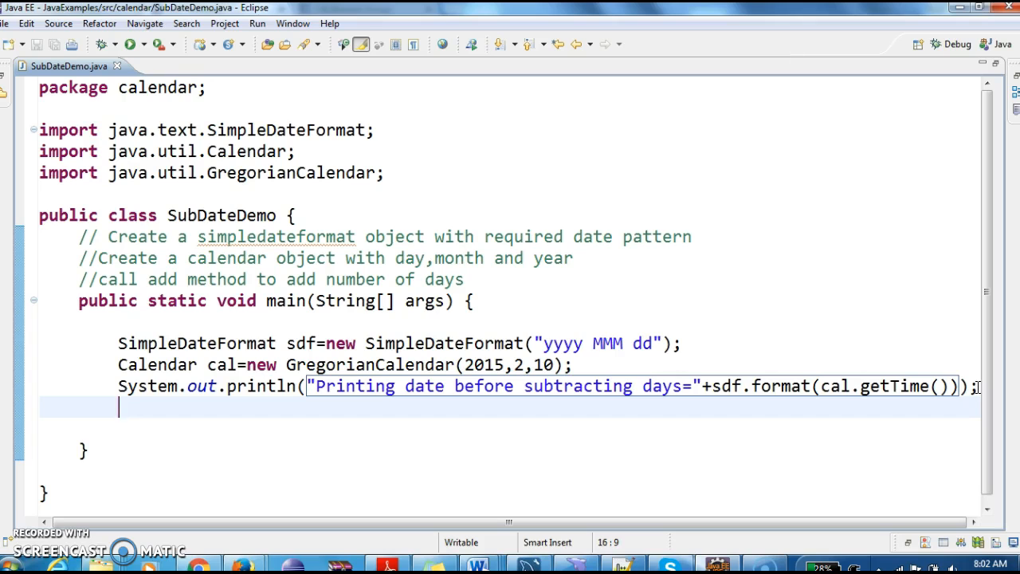
# - Call cal.add() via content assist, clearing the placeholder arguments
pyautogui.write('cal.')
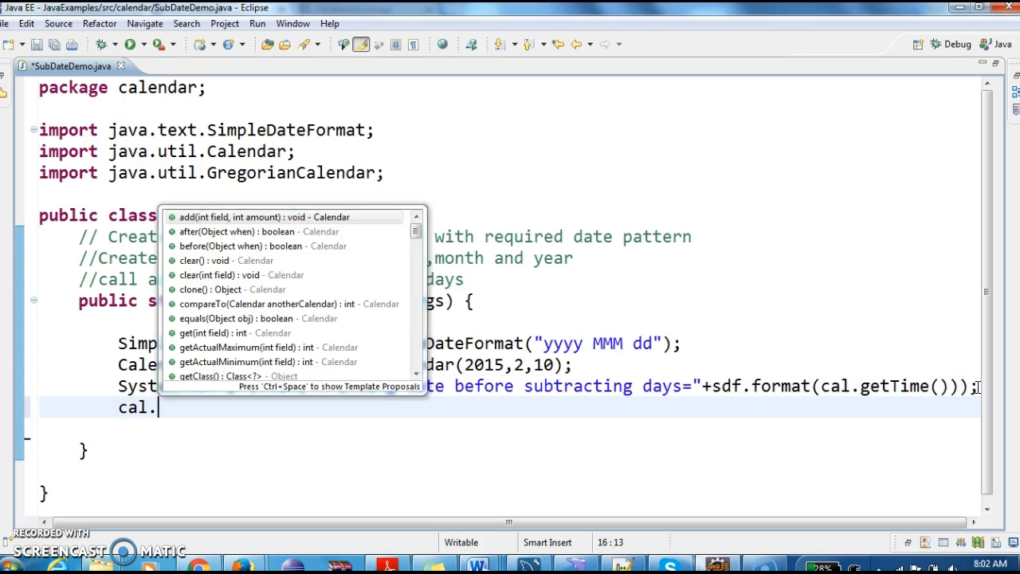
pyautogui.write('sub')
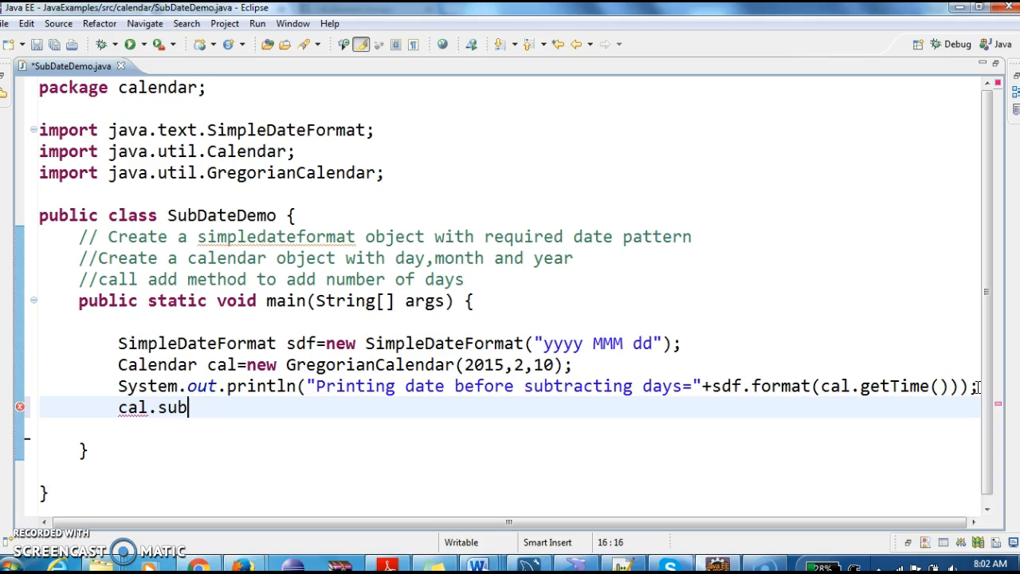
pyautogui.press('BackSpace')
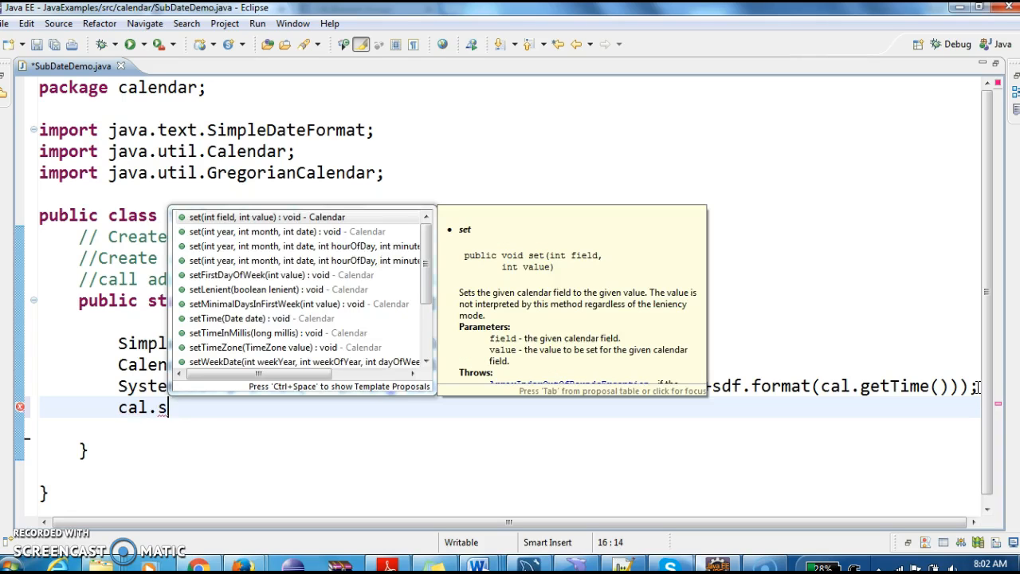
pyautogui.write('add(field, amount')
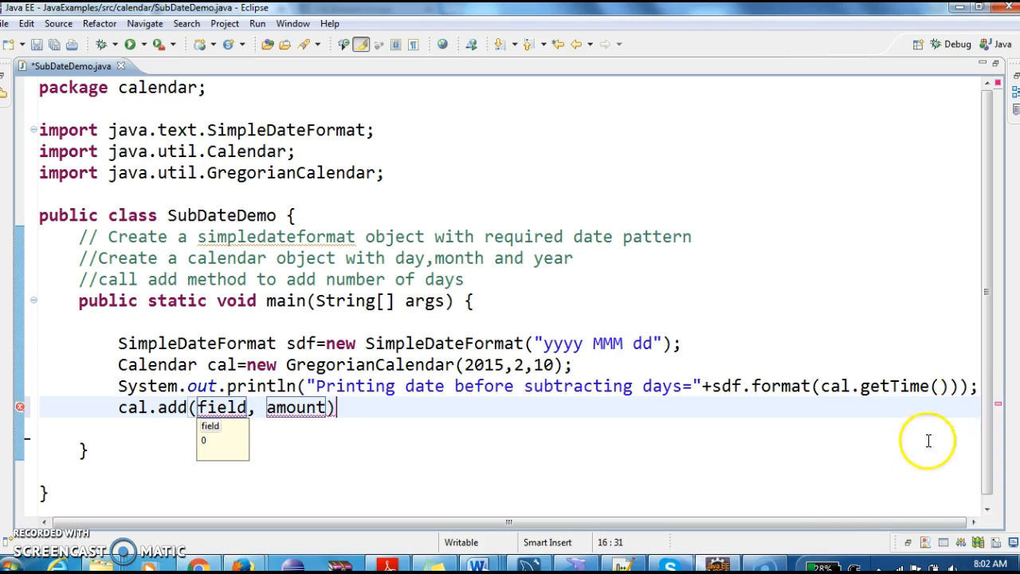
pyautogui.moveTo(420, 418)
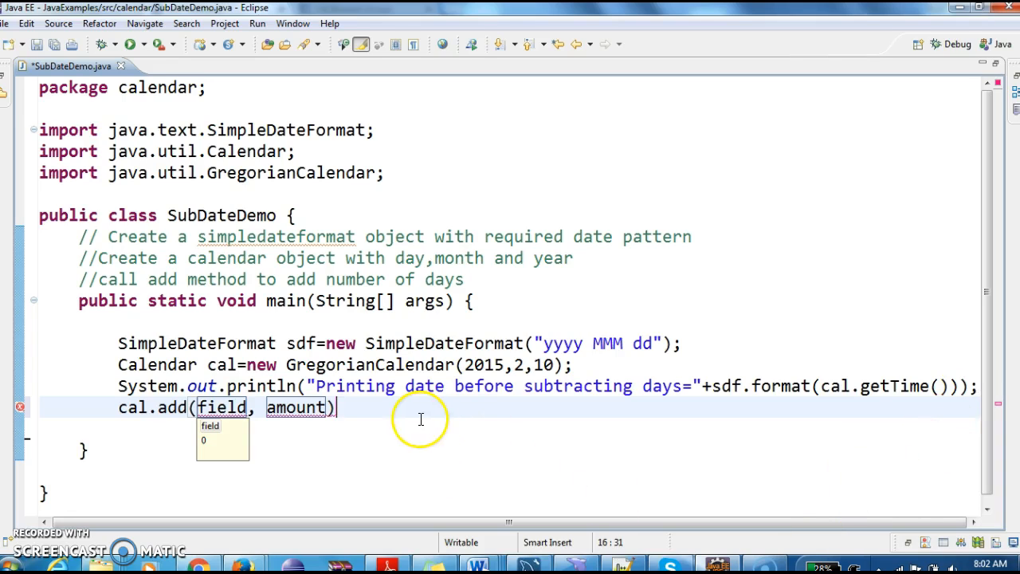
pyautogui.write(';')
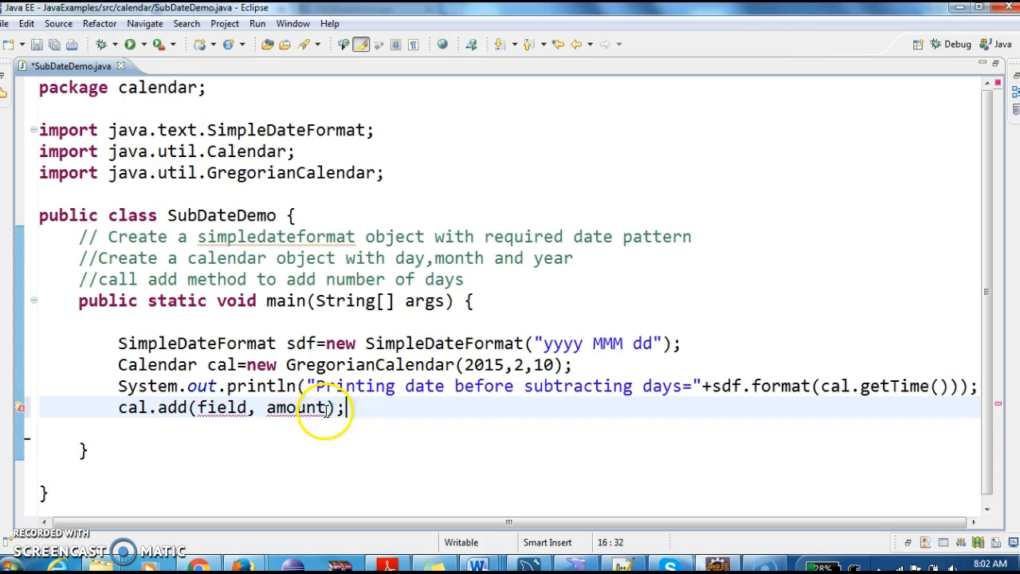
pyautogui.press('BackSpace')
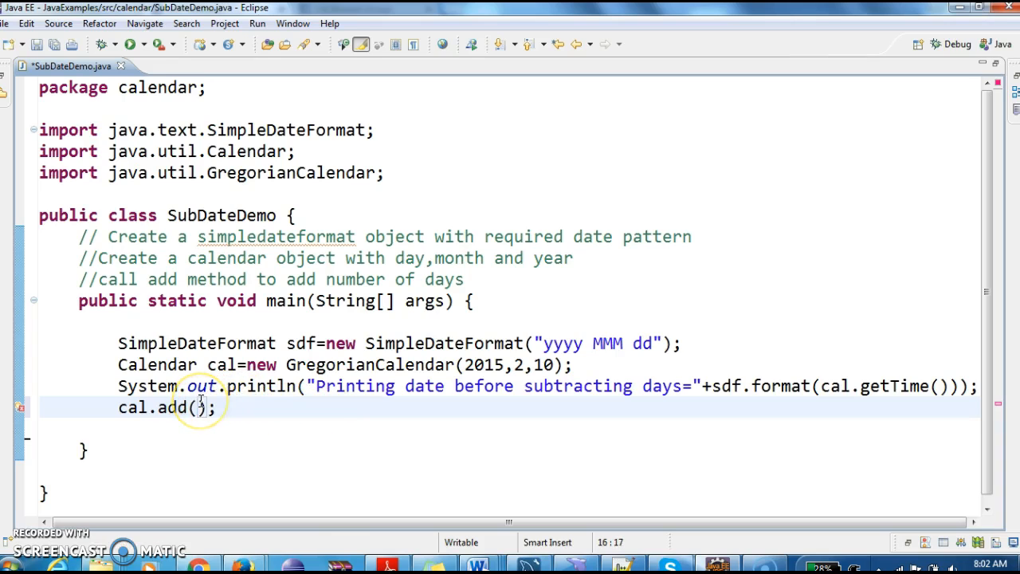
# - Pass Calendar.DAY_OF_WEEK,-5 to cal.add so 5 days are subtracted
pyautogui.write('cal')
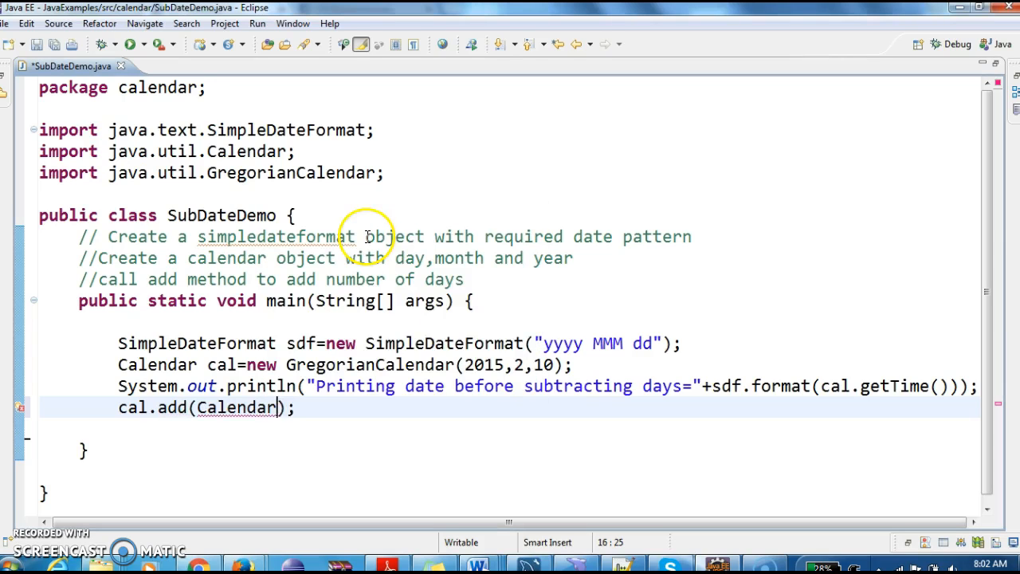
pyautogui.write('.da')
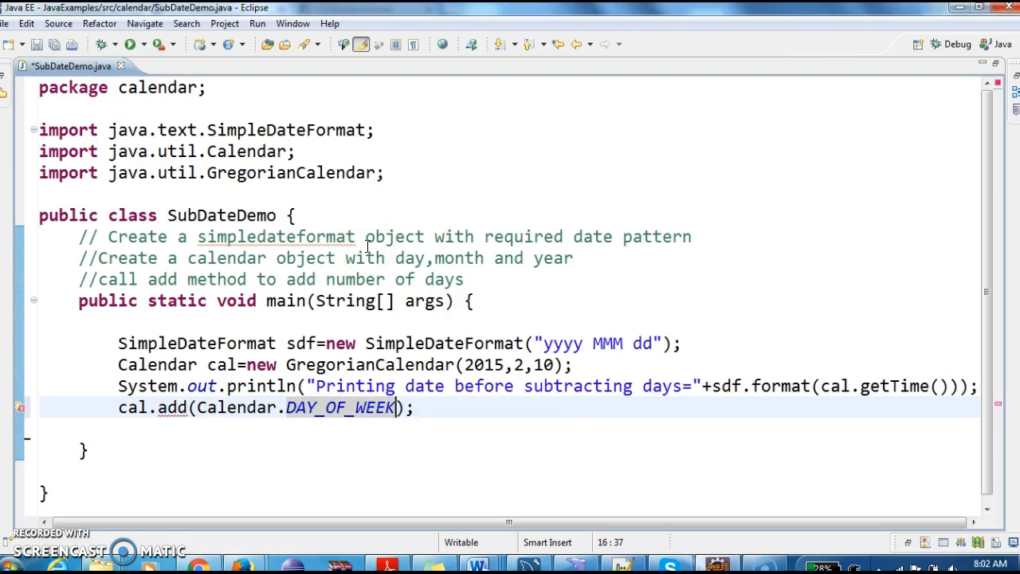
pyautogui.write(',')
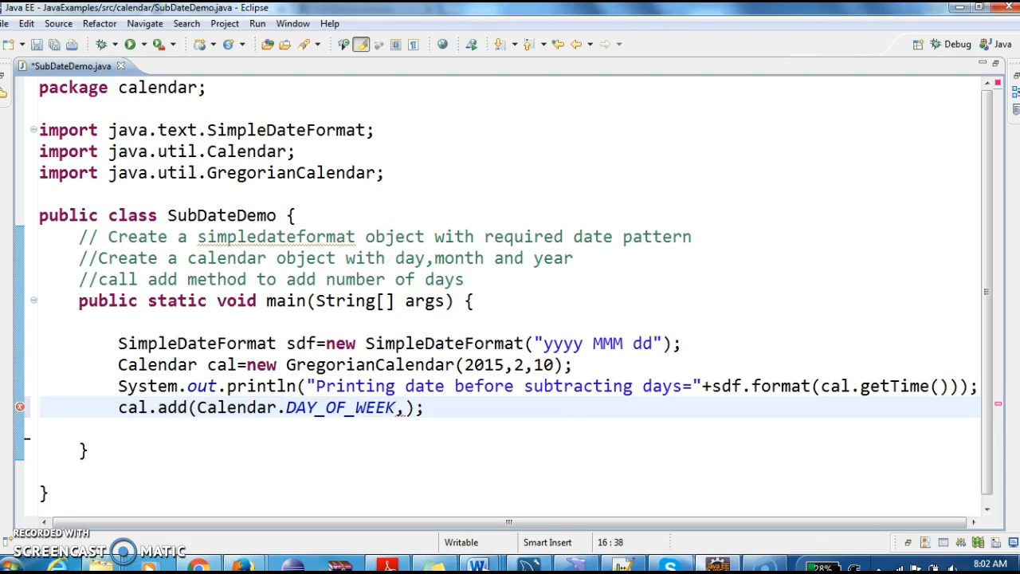
pyautogui.write('-')
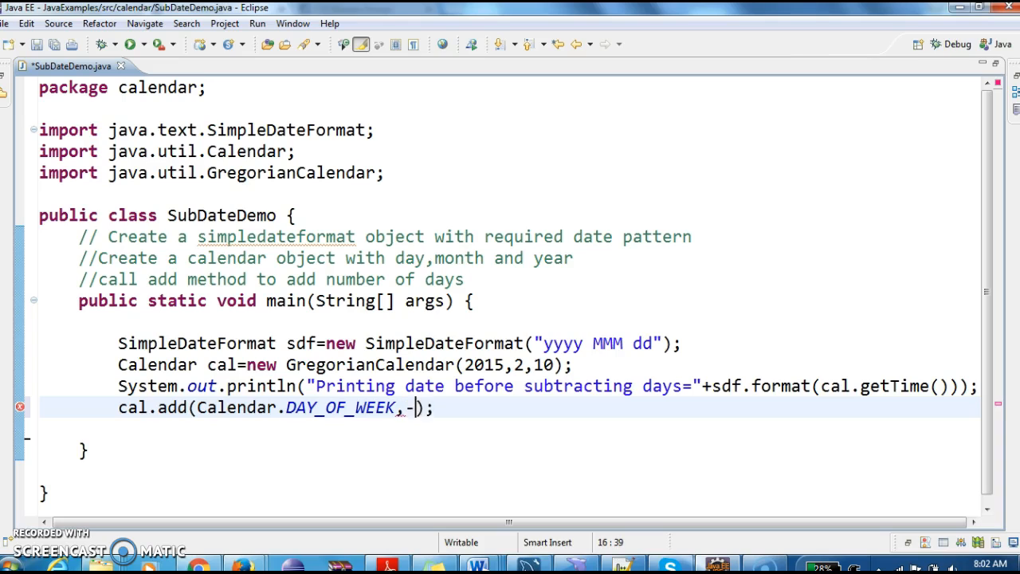
pyautogui.write('5')
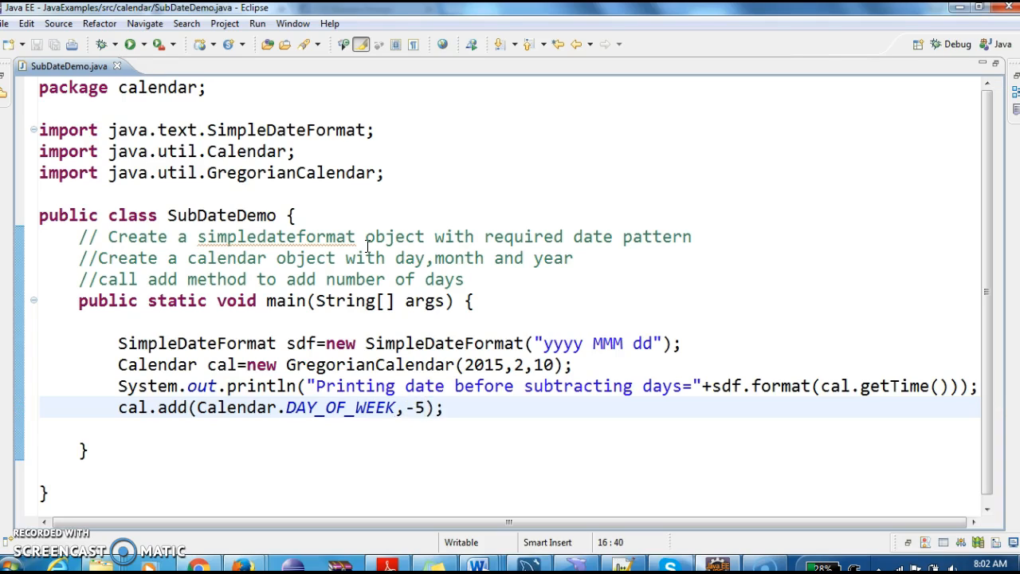
pyautogui.click(117, 386)
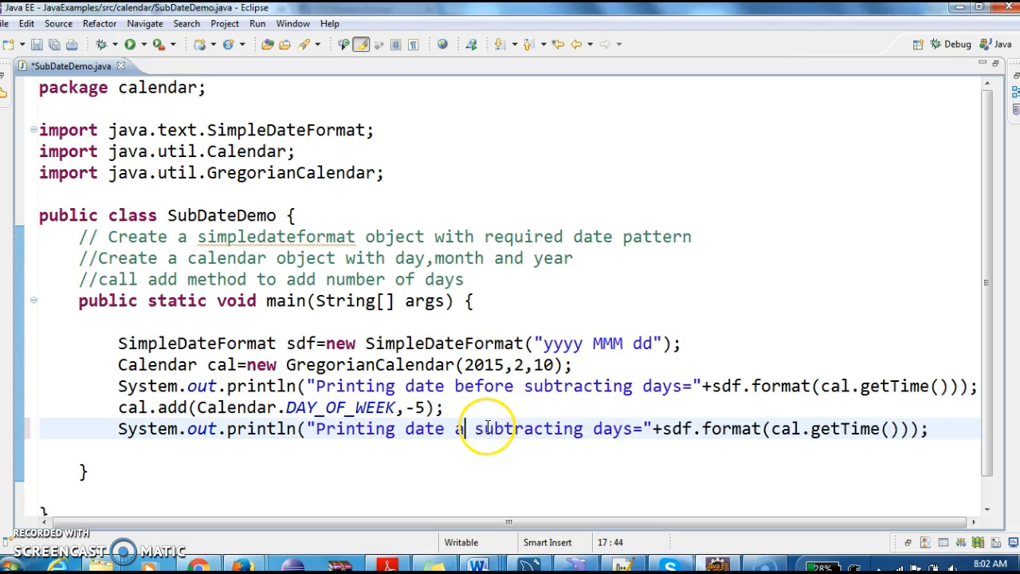
# - Change the copied println label to "Printing date after subtracting days=" and save
pyautogui.write('fter')
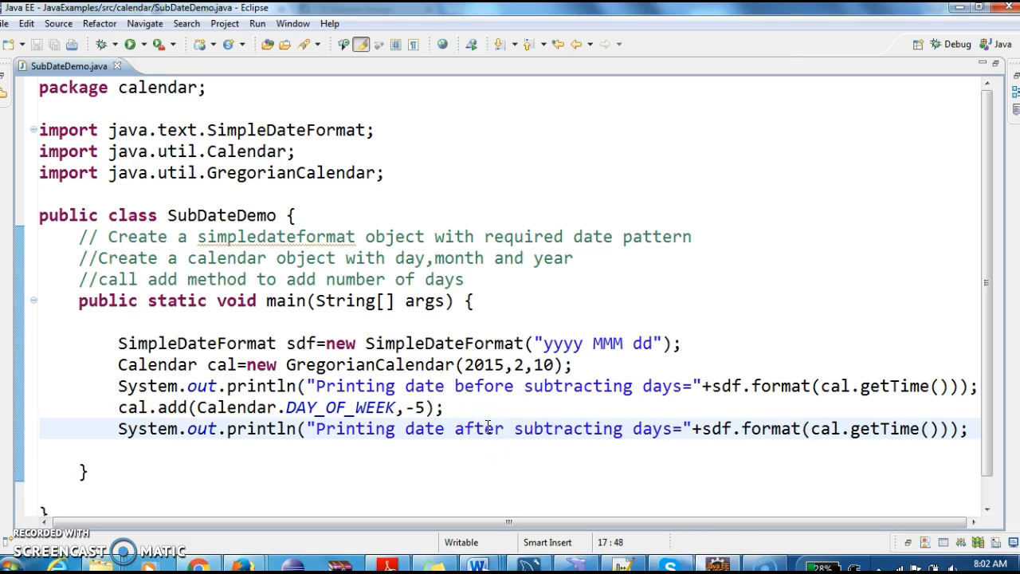
pyautogui.moveTo(906, 424)
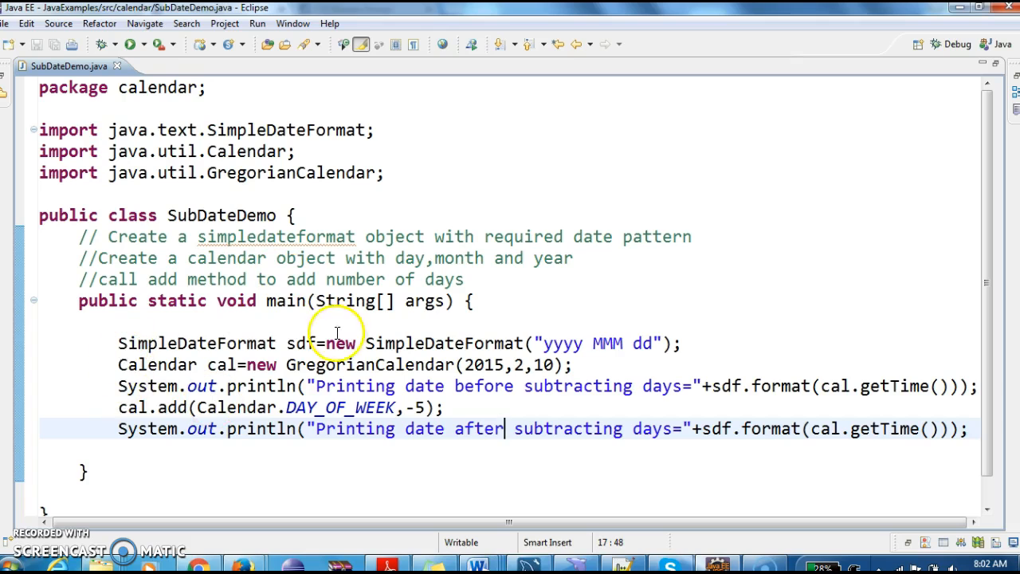
pyautogui.rightClick(335, 333)
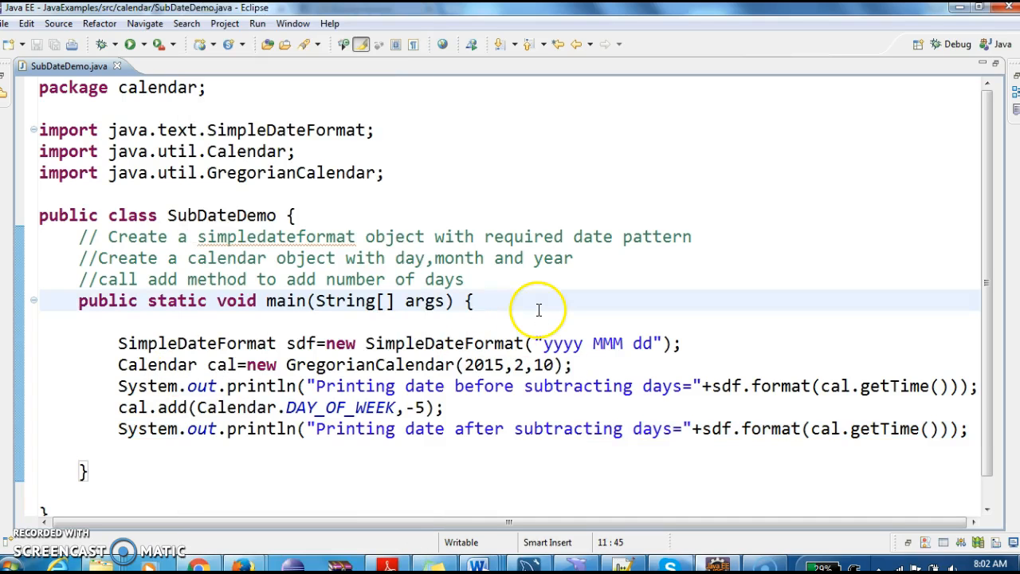
# - Run SubDateDemo as a Java Application; console shows 2015 Mar 10 and 2015 Mar 05
pyautogui.rightClick(538, 310)
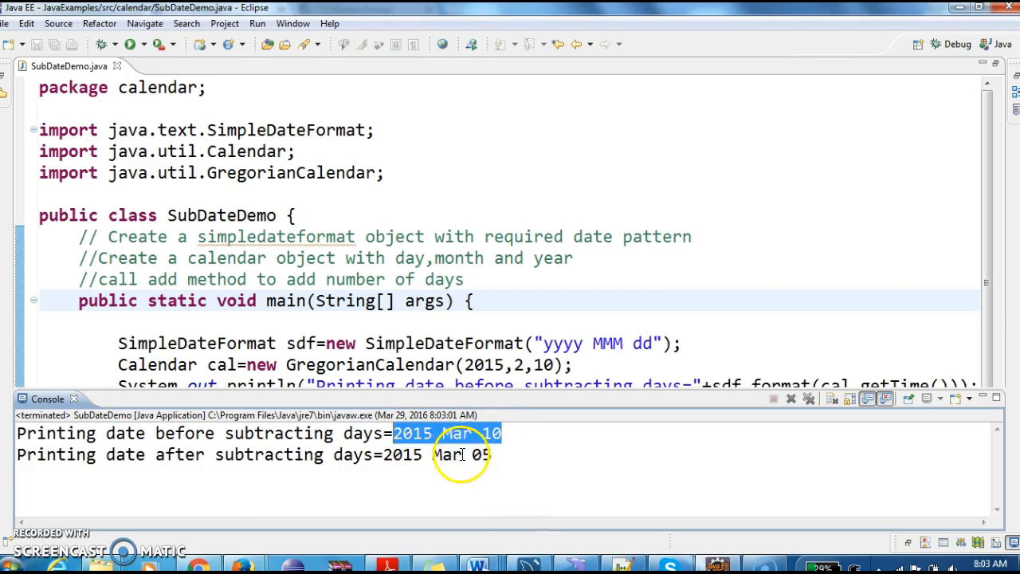
pyautogui.moveTo(530, 331)
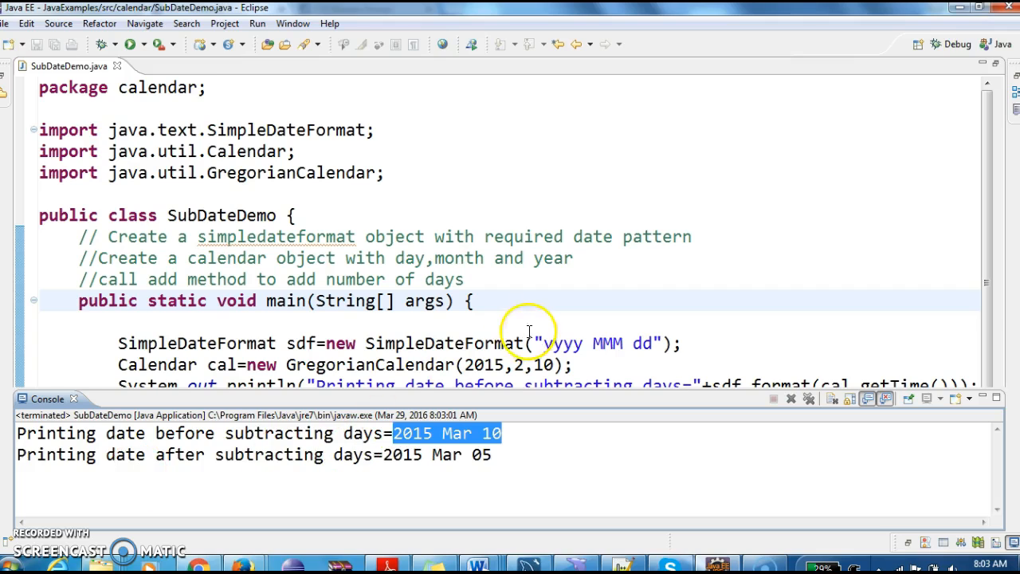
pyautogui.moveTo(440, 490)
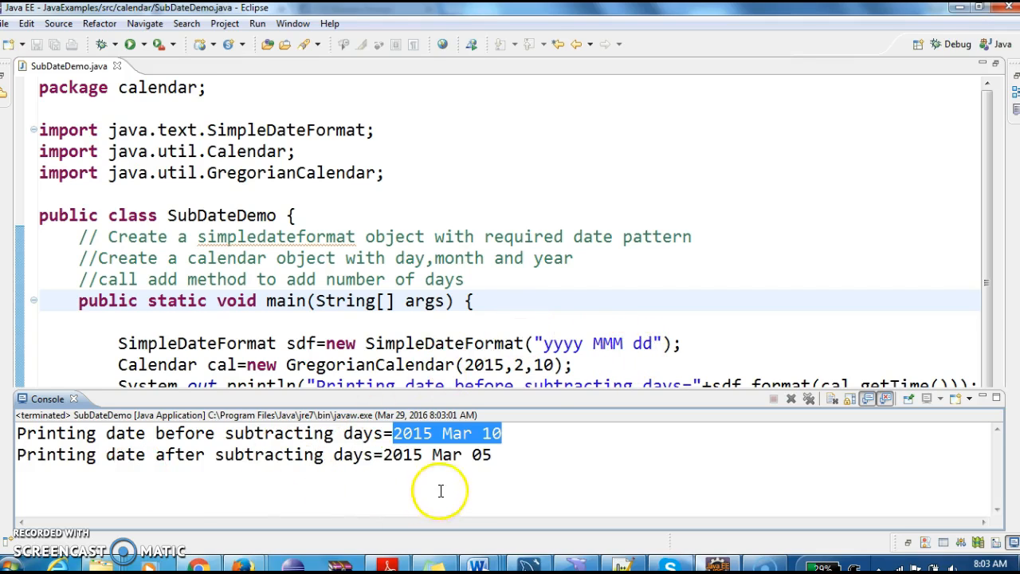
pyautogui.click(492, 454)
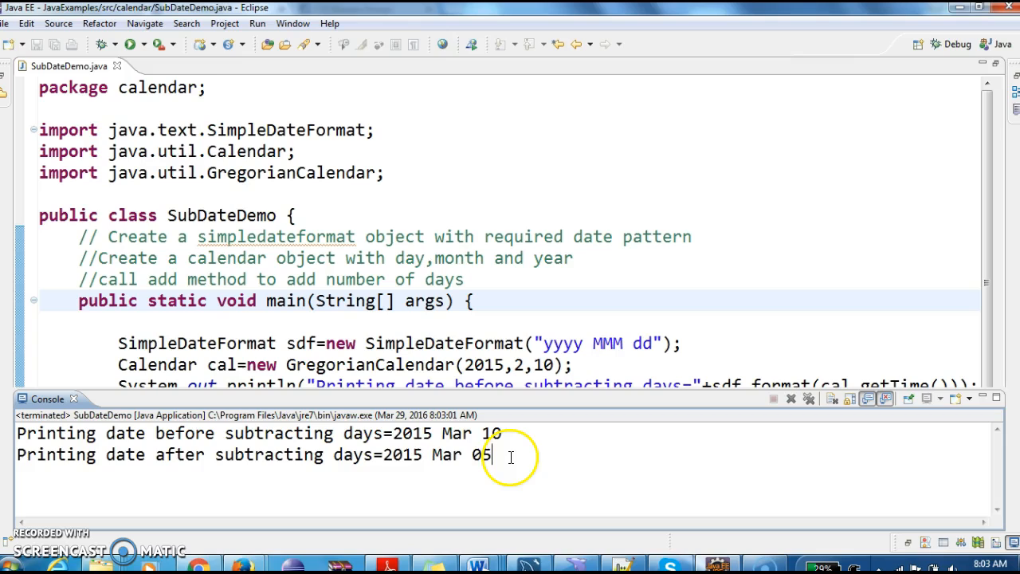